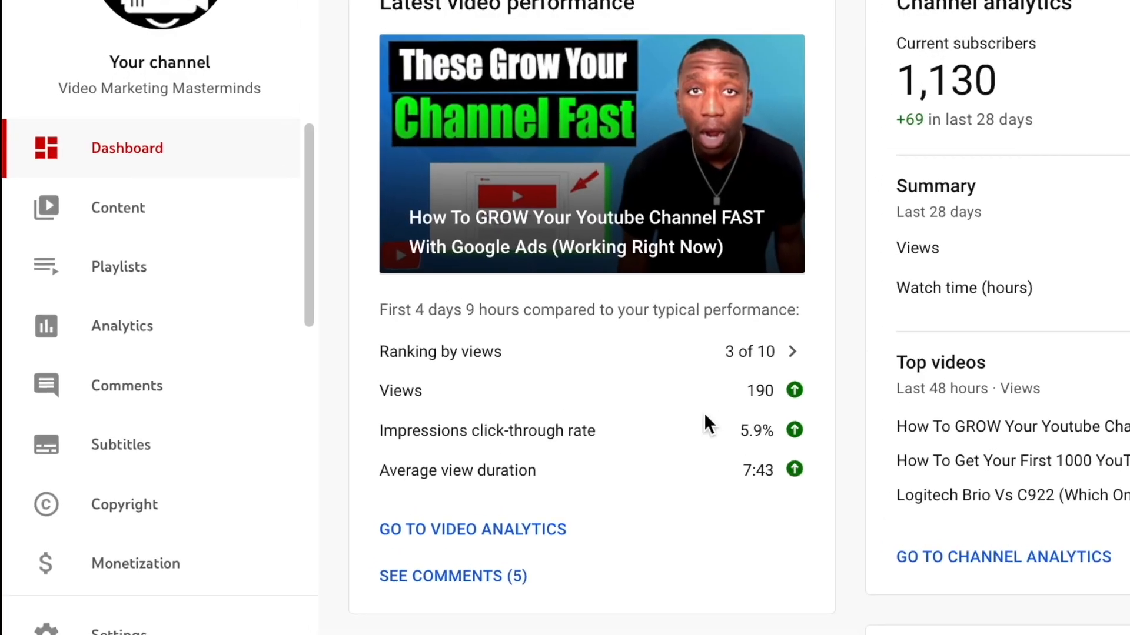
# Step: Reach the subtitles page of the Jan 24 smartphone-webcam video through Content and Details
pyautogui.click(118, 207)
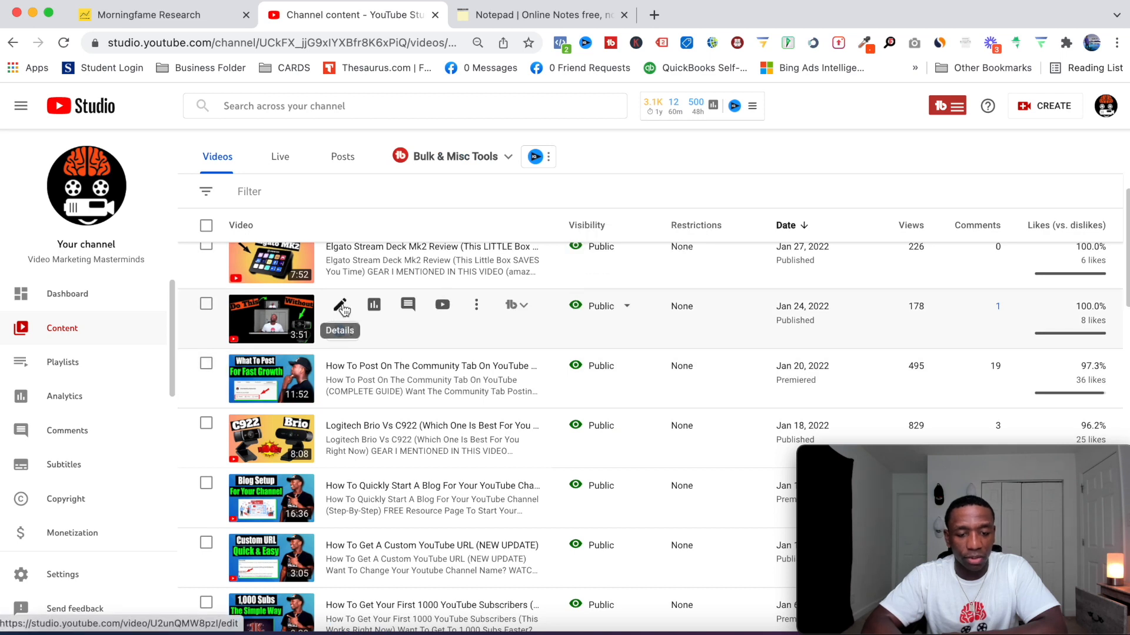
pyautogui.click(340, 305)
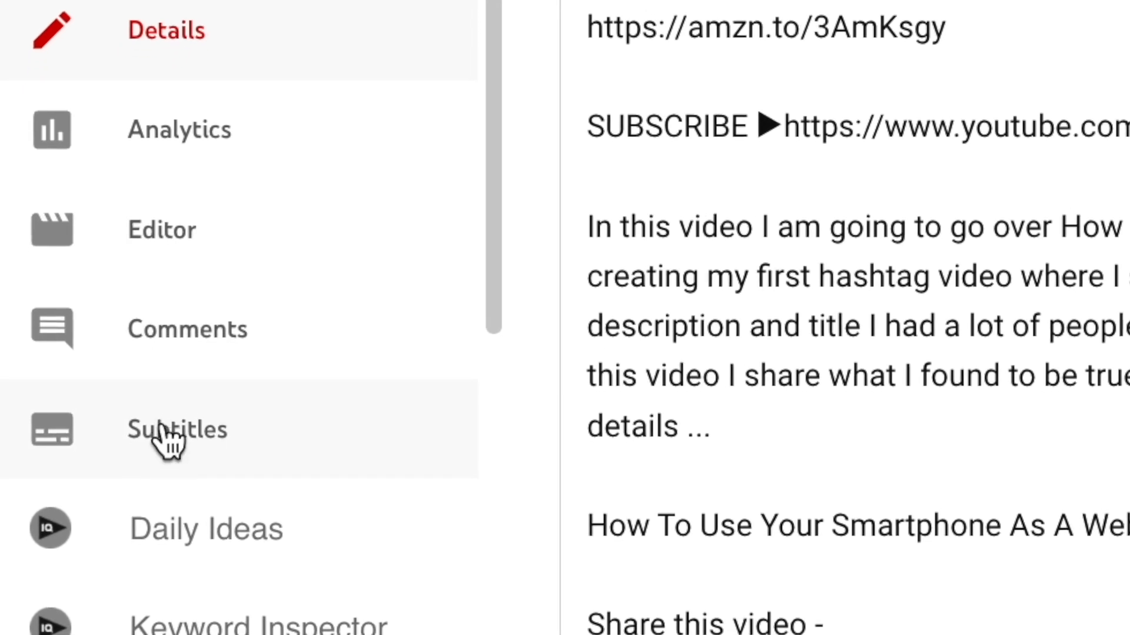
pyautogui.click(176, 430)
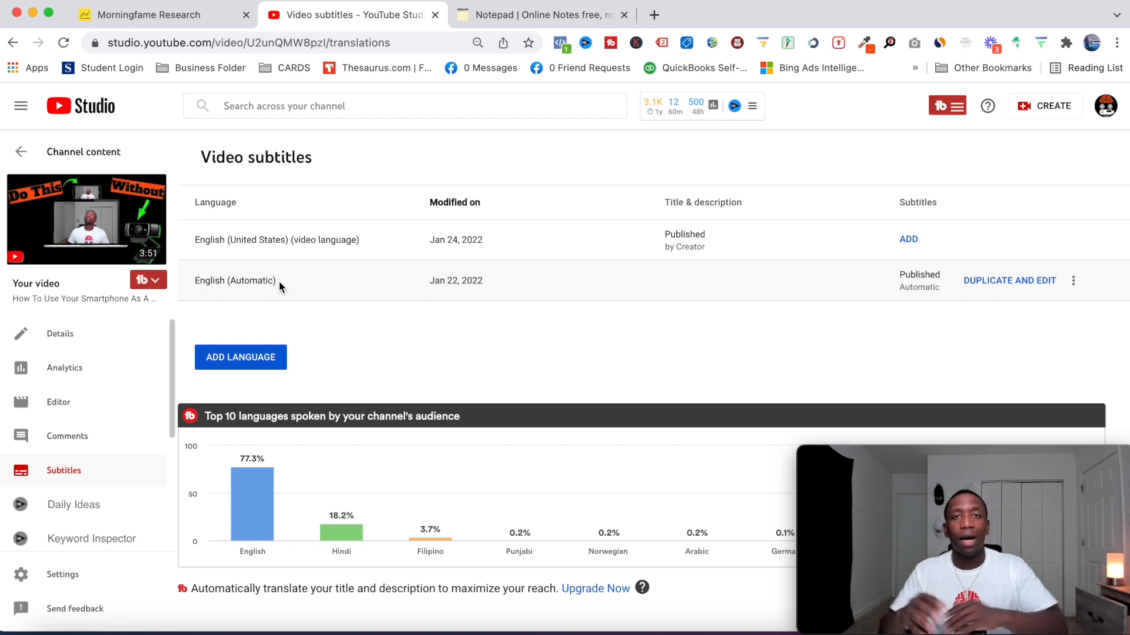
pyautogui.moveTo(958, 363)
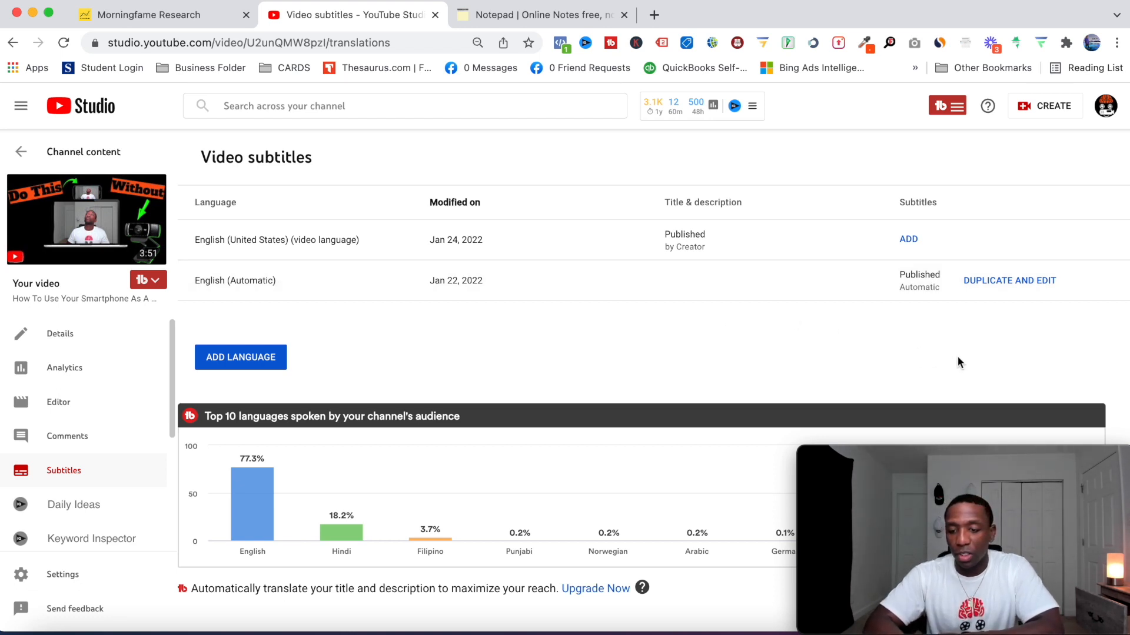
# Step: Duplicate and edit the automatic English subtitles, then move to the notepad tab
pyautogui.click(1009, 281)
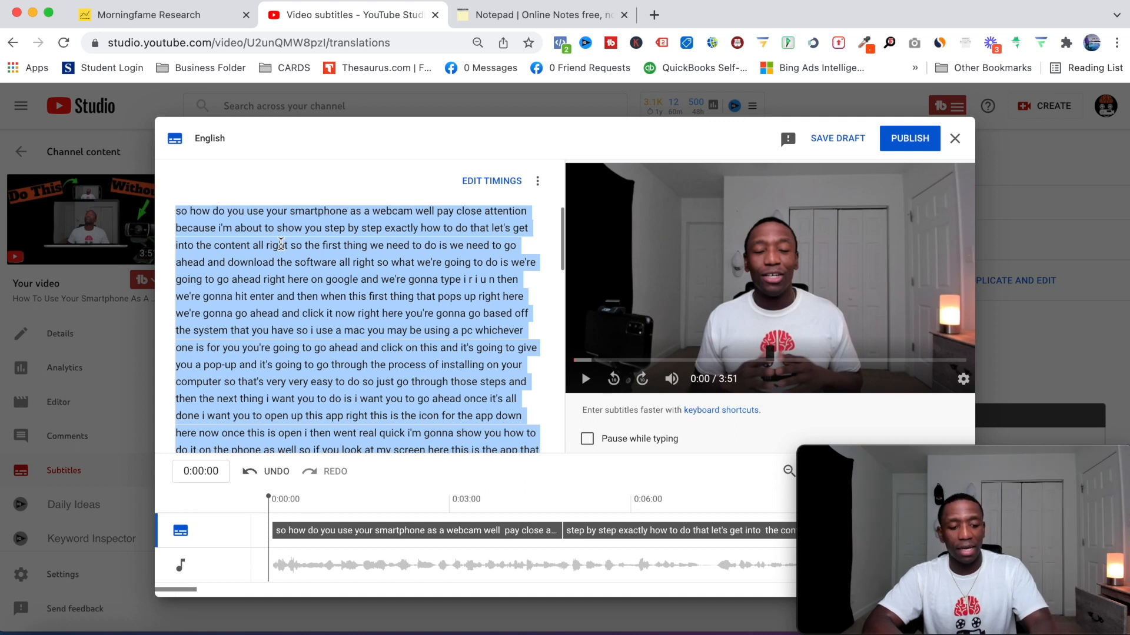
pyautogui.moveTo(274, 178)
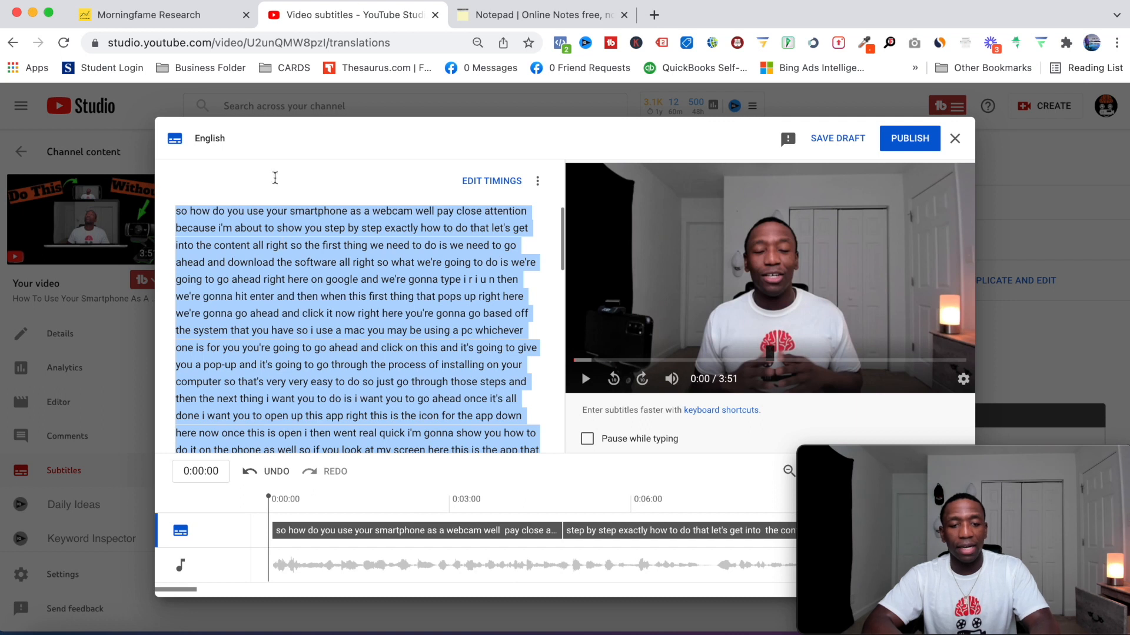
pyautogui.click(540, 14)
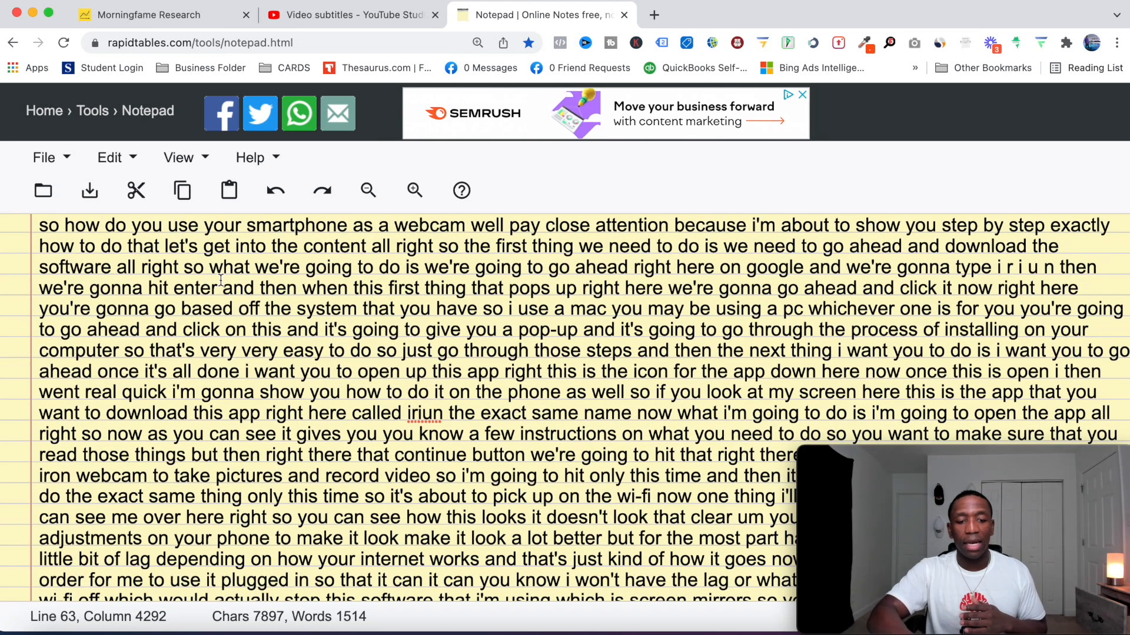
# Step: Look over the pasted transcript in Notepad and return to the YouTube Studio editor
pyautogui.scroll(-3)
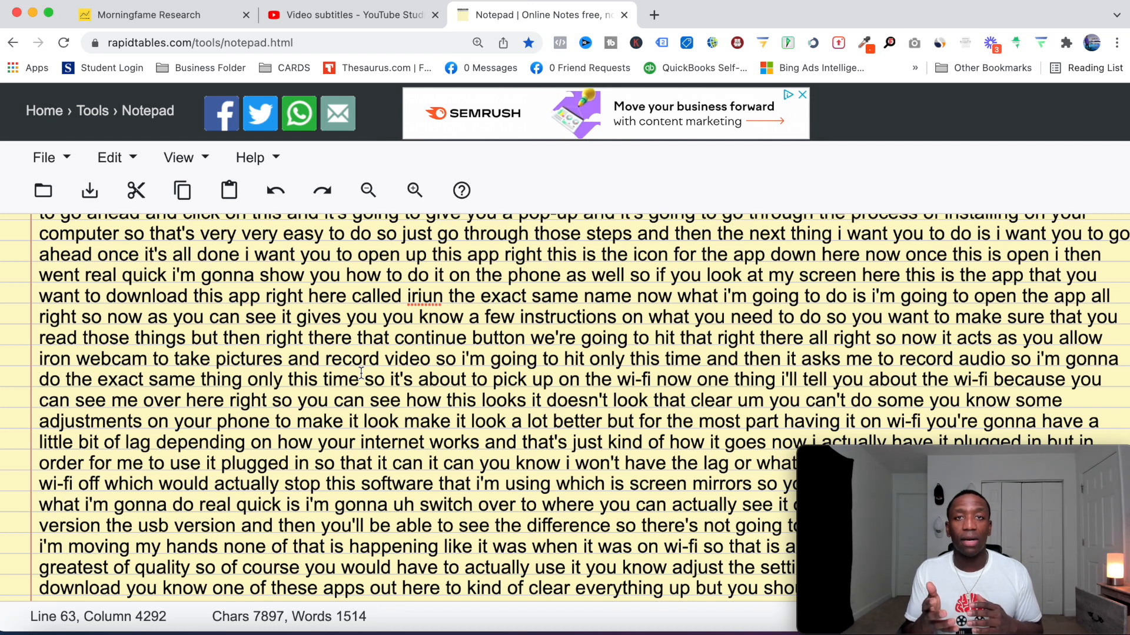
pyautogui.click(353, 14)
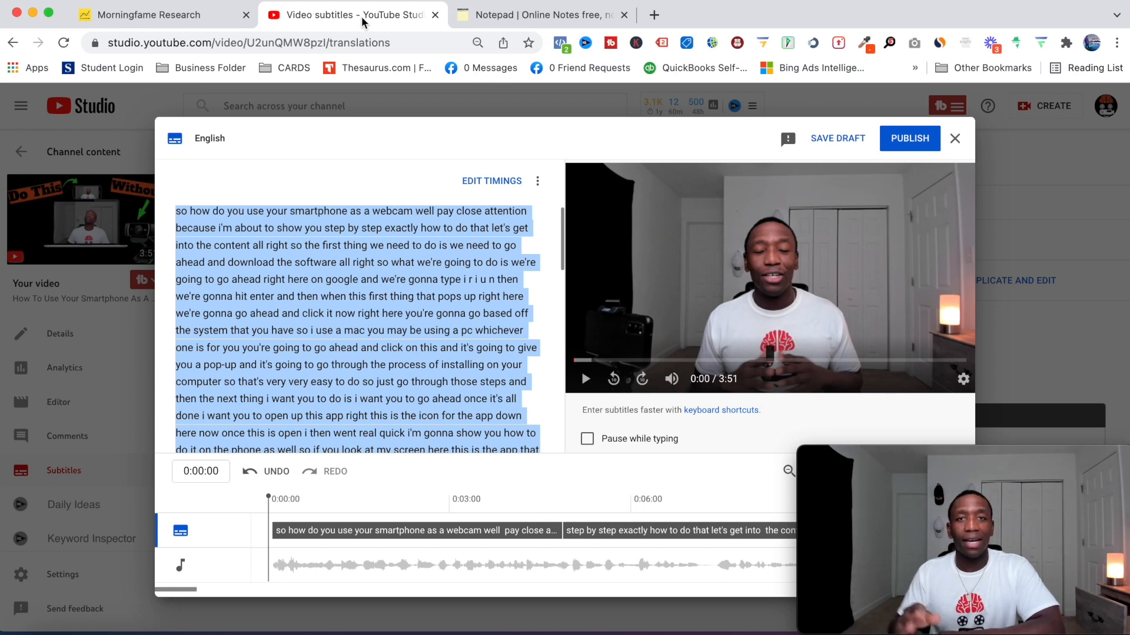
pyautogui.moveTo(490, 184)
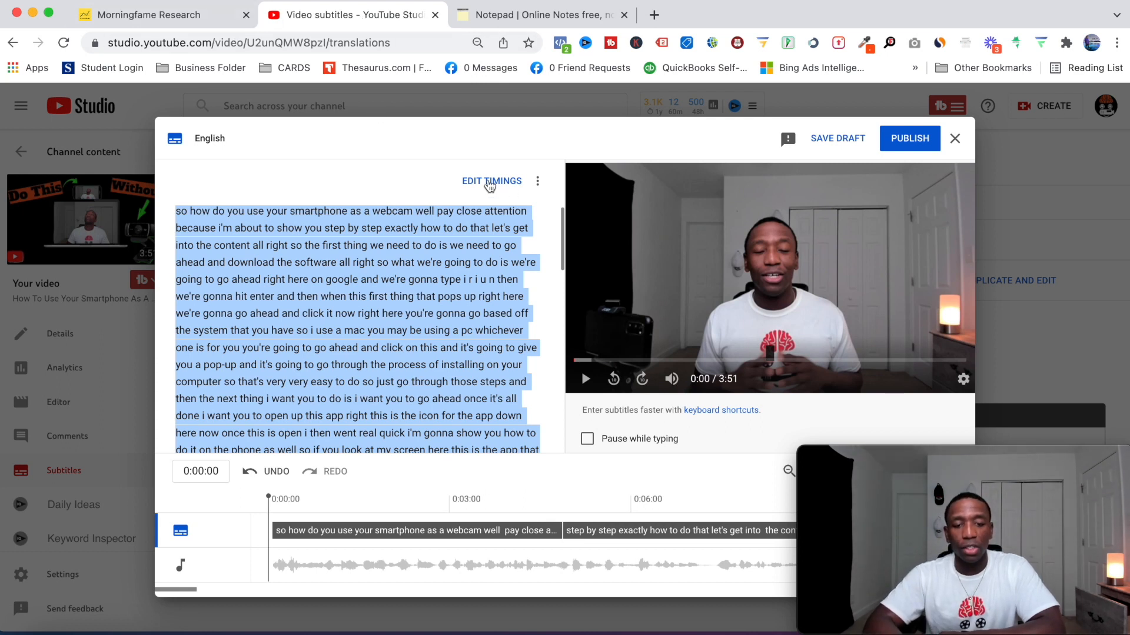
# Step: Switch to timed caption blocks and download the subtitles as a named file
pyautogui.click(492, 181)
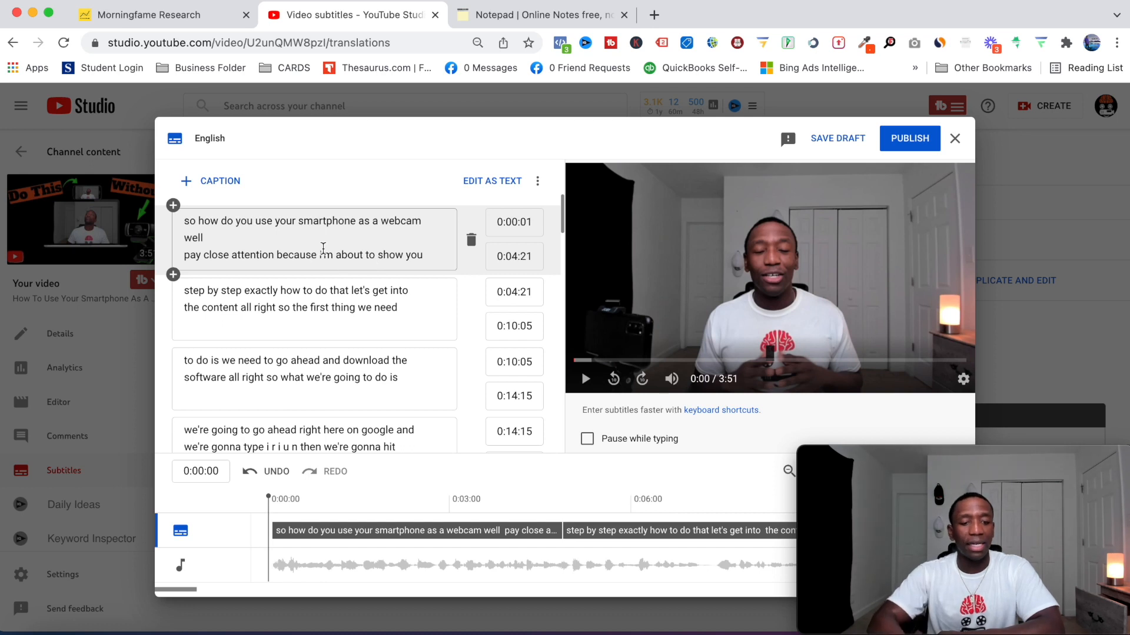
pyautogui.moveTo(537, 181)
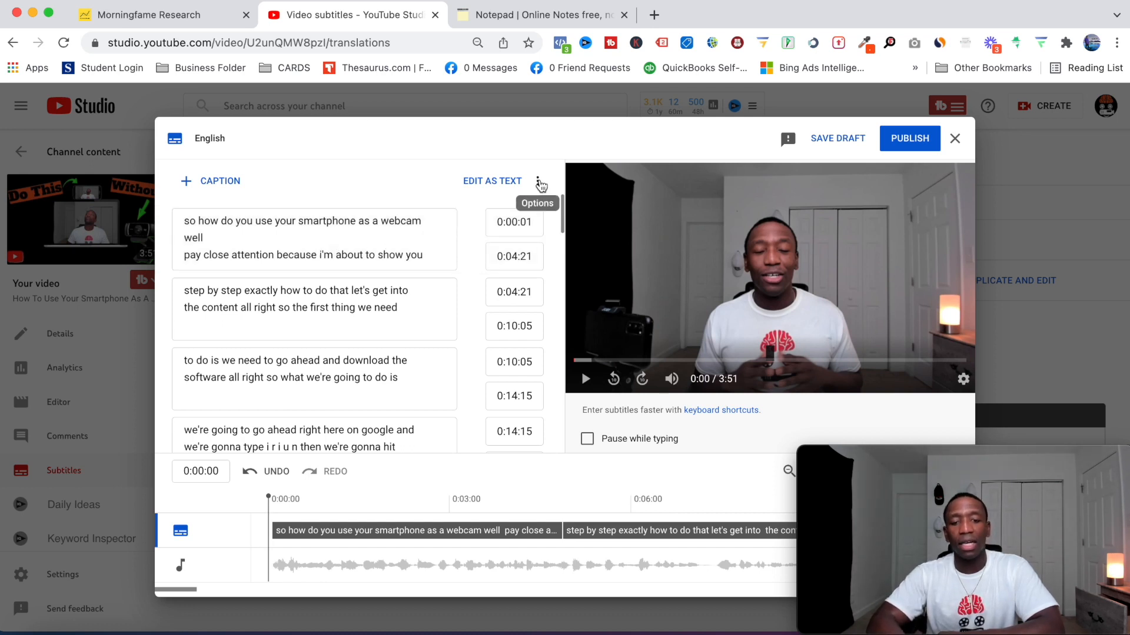
pyautogui.click(542, 181)
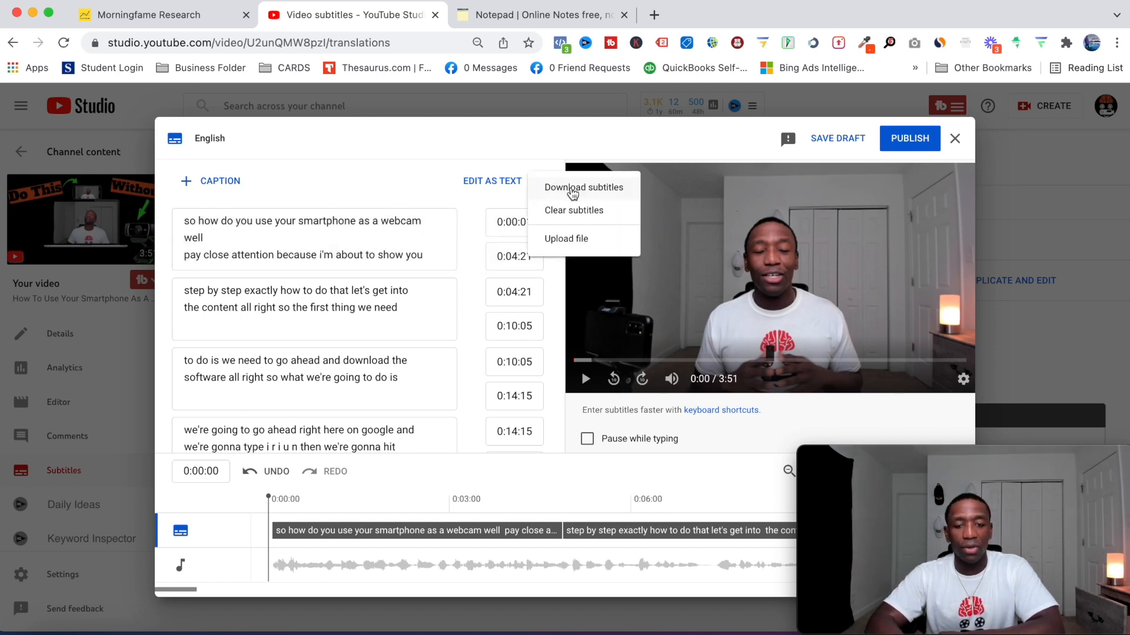
pyautogui.click(583, 186)
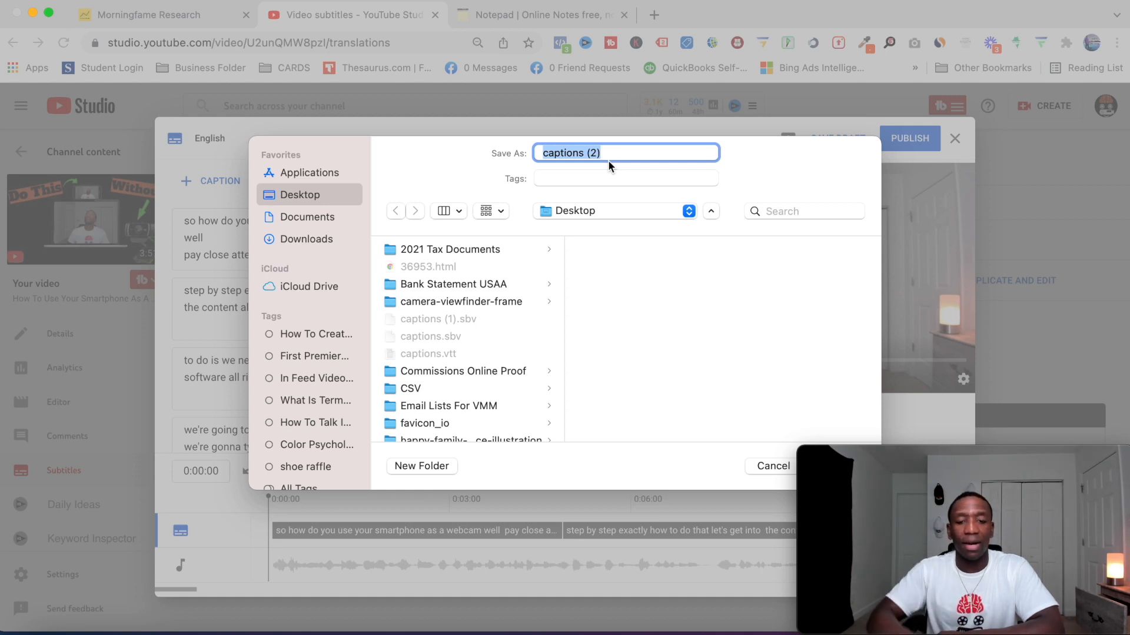
pyautogui.click(771, 466)
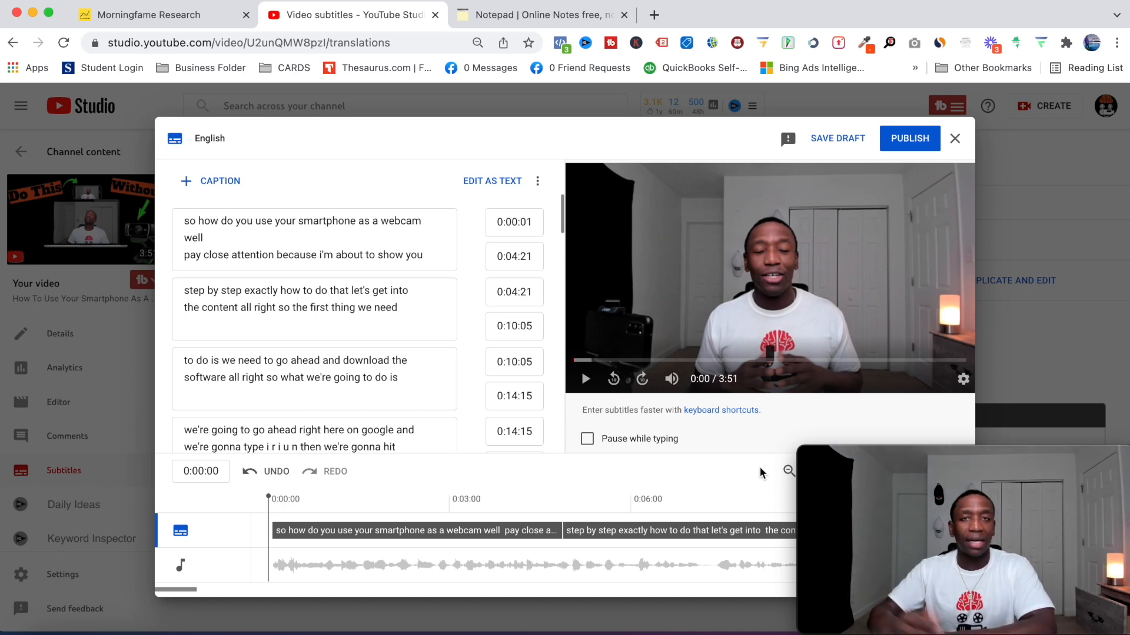
pyautogui.moveTo(680, 530)
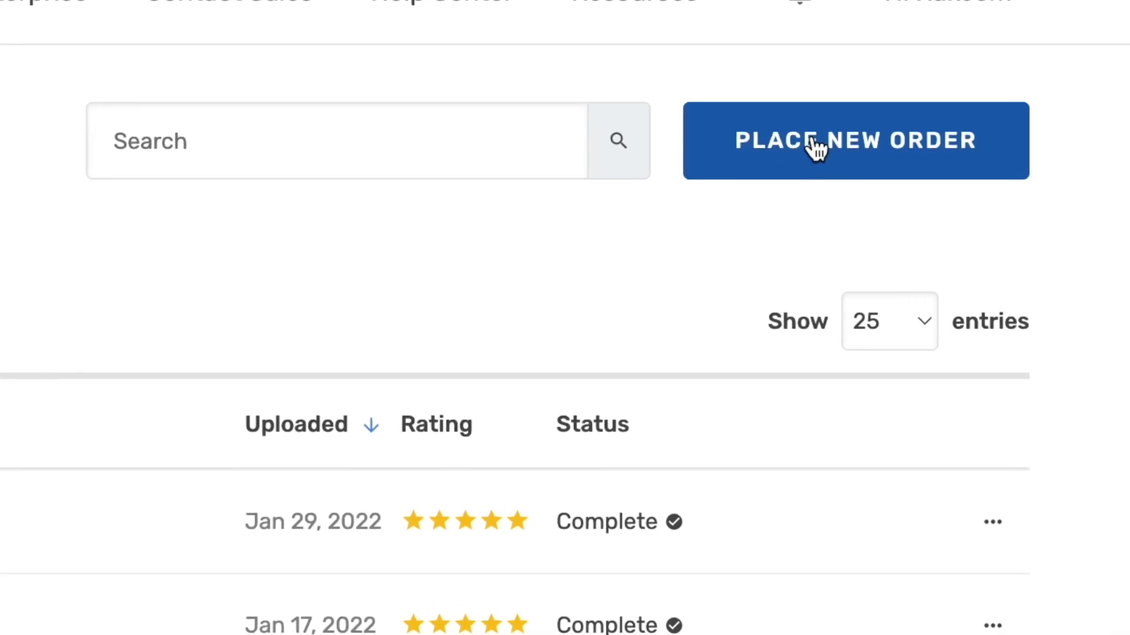
# Step: Place a new Automated Transcription order from Rev My Files
pyautogui.click(854, 141)
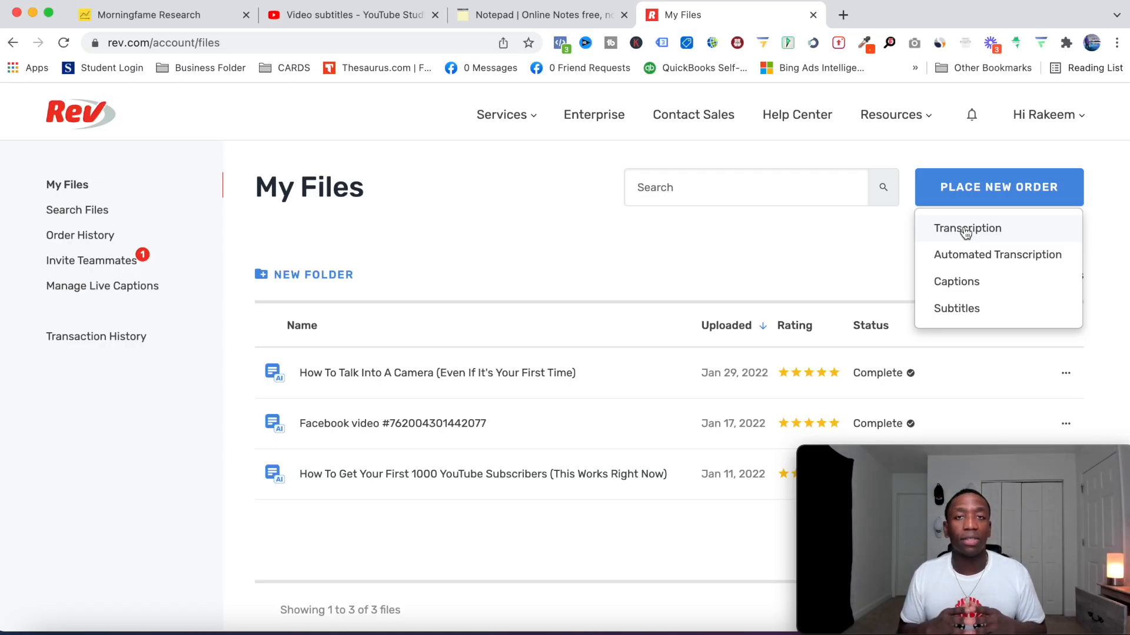
pyautogui.click(967, 227)
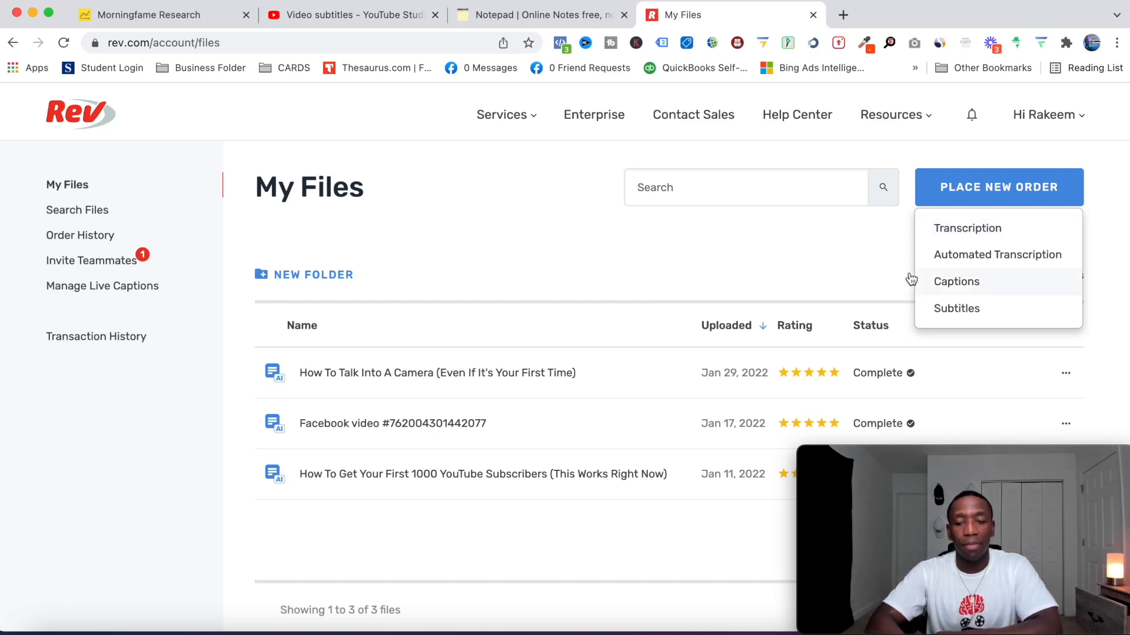
pyautogui.click(998, 254)
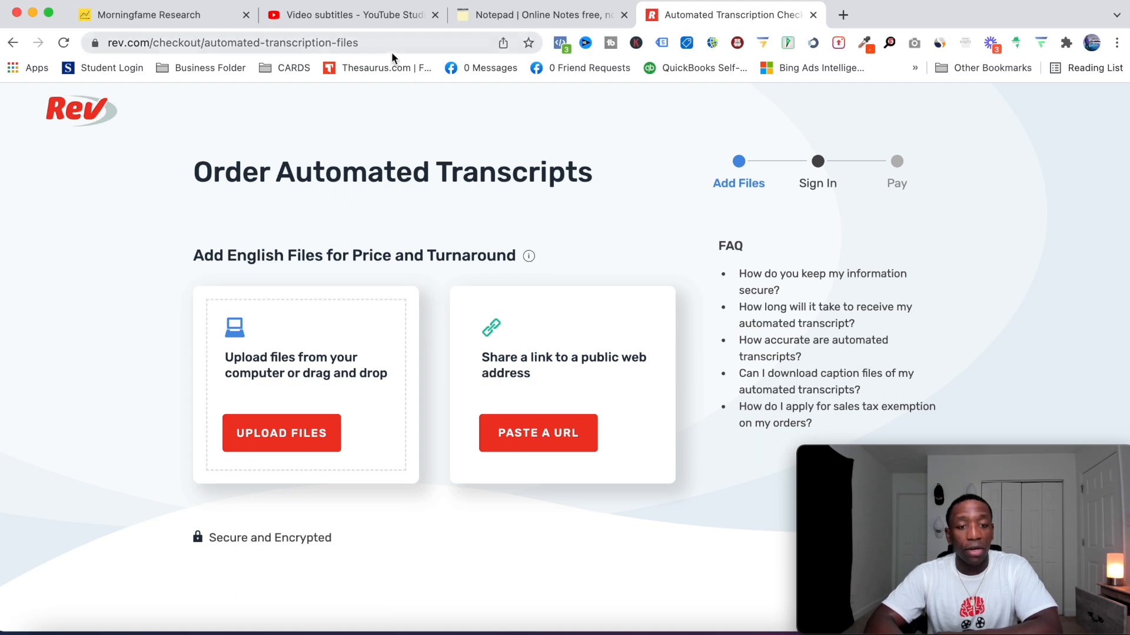
# Step: Close the YouTube Studio subtitle editor and return to the Rev order page
pyautogui.click(349, 14)
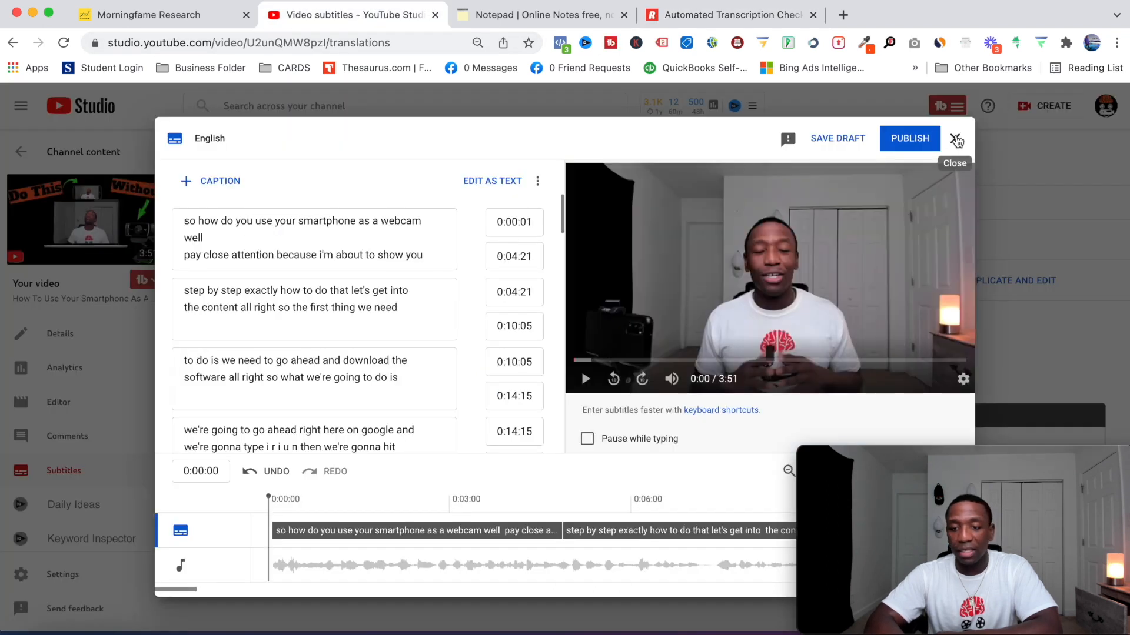
pyautogui.click(957, 138)
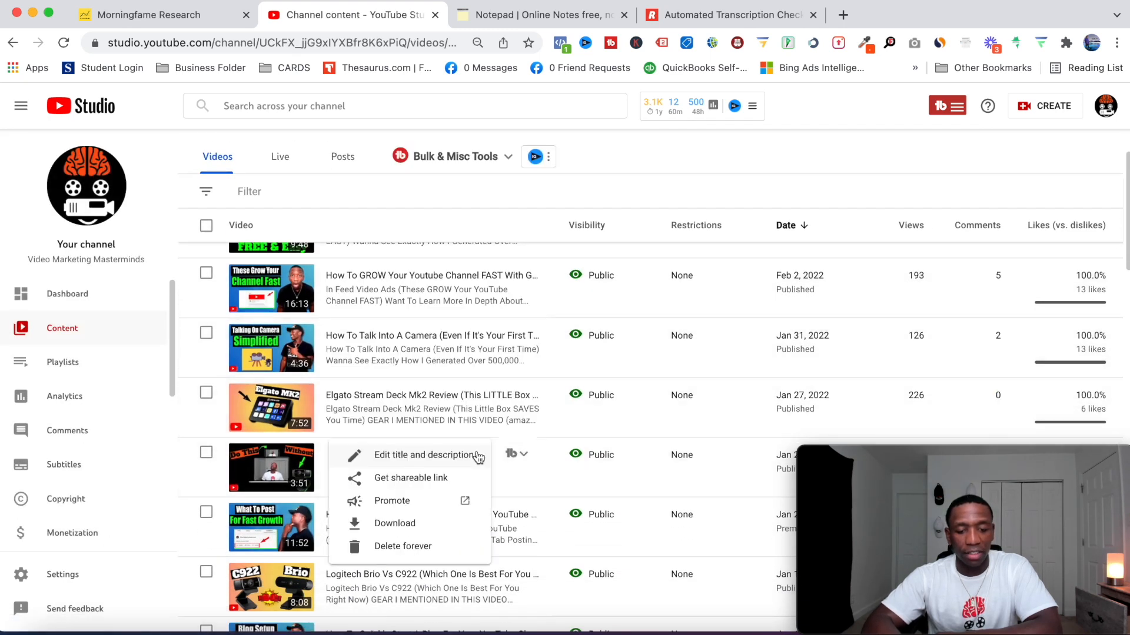
pyautogui.click(729, 14)
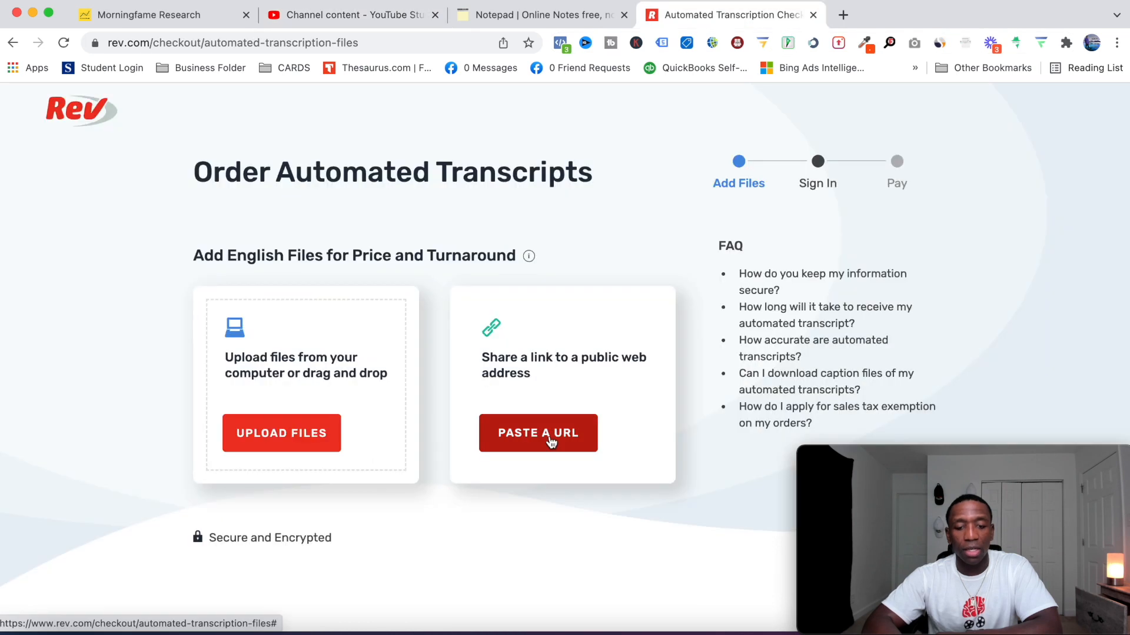
pyautogui.click(538, 433)
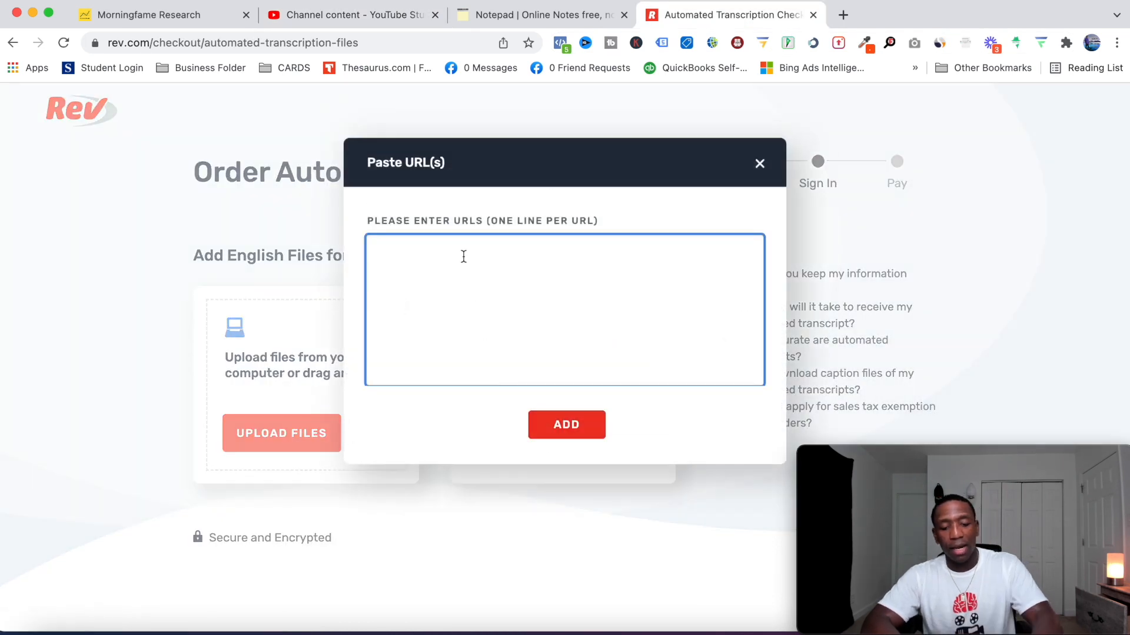
pyautogui.write('https://youtu.be/U2unQMW8pzI')
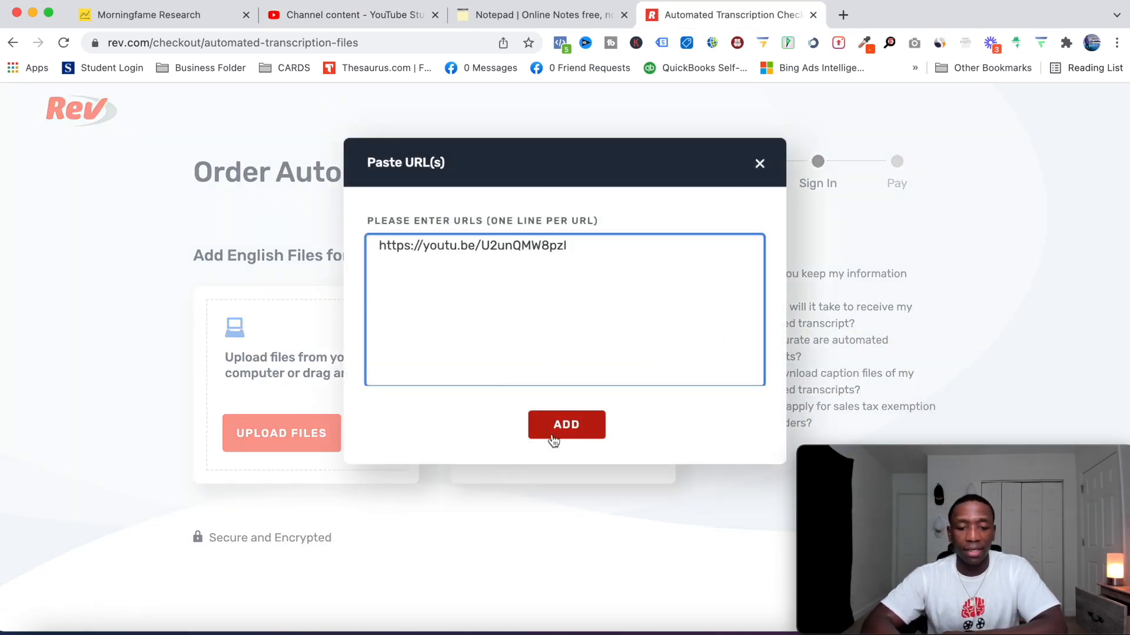
pyautogui.click(566, 424)
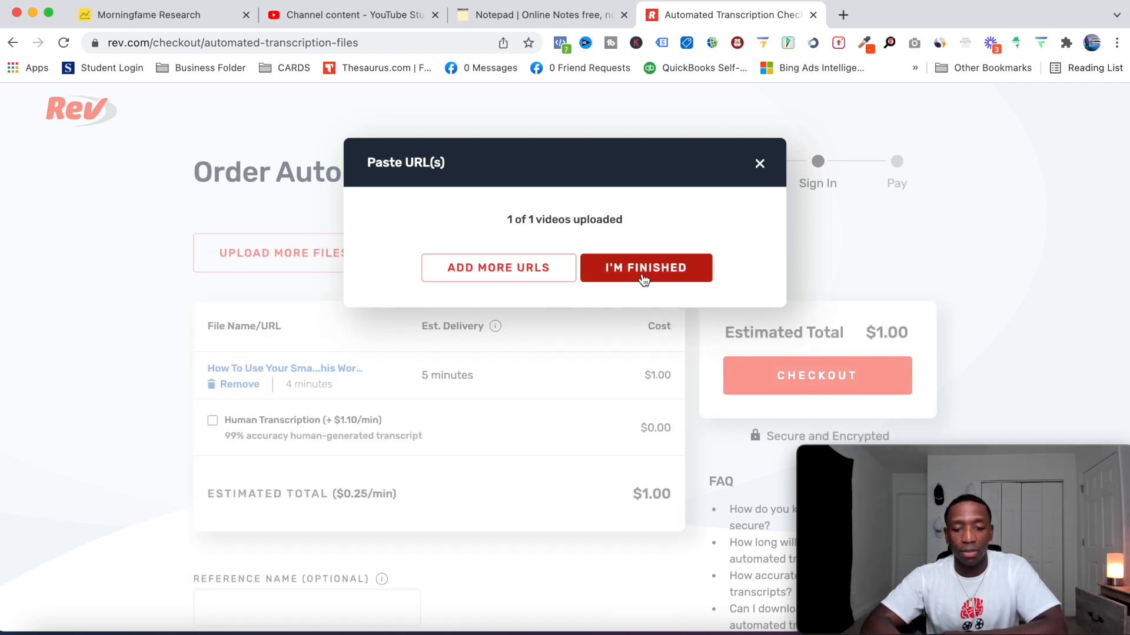
pyautogui.click(645, 267)
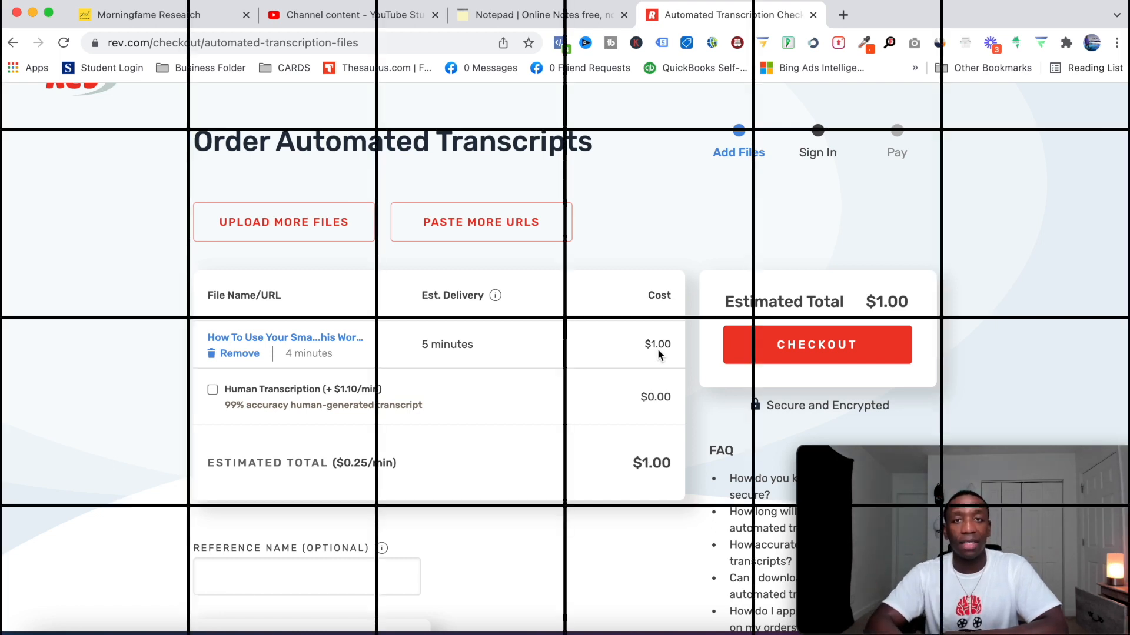
# Step: Check out to pay $1.00 for the one-file transcription order
pyautogui.click(816, 344)
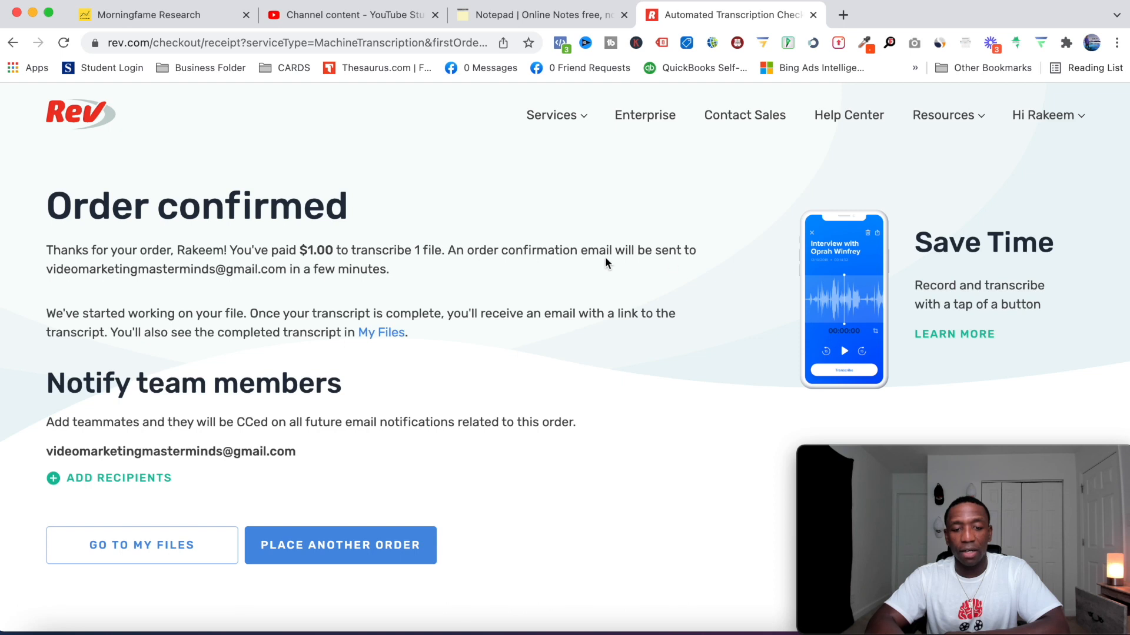
pyautogui.moveTo(670, 264)
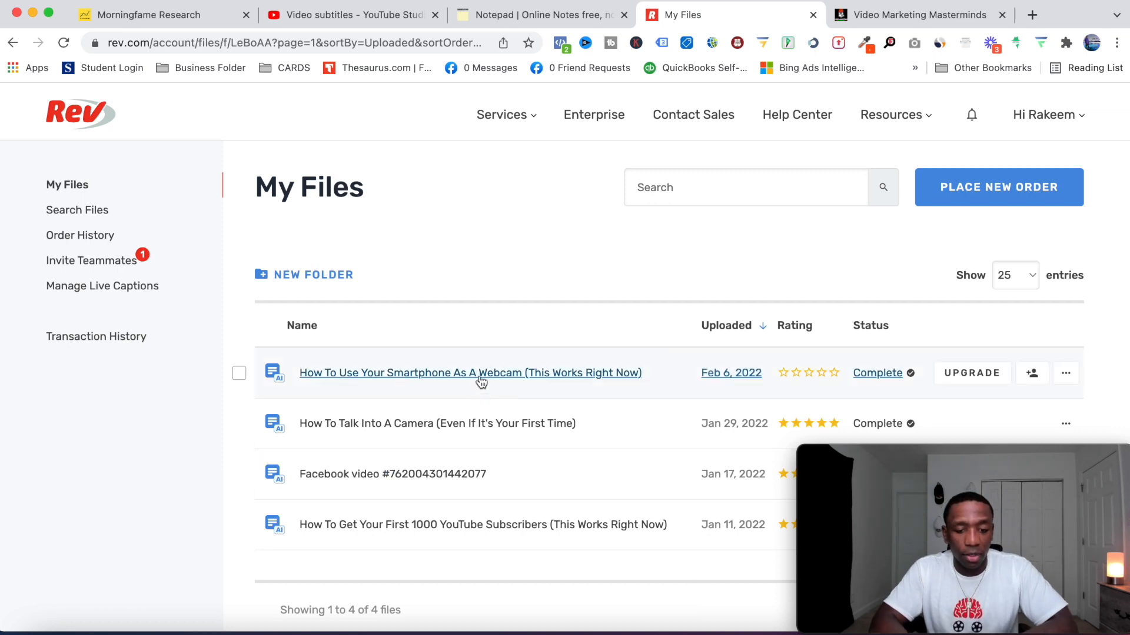
# Step: Open the finished smartphone-webcam transcript from My Files in the Rev editor
pyautogui.click(470, 372)
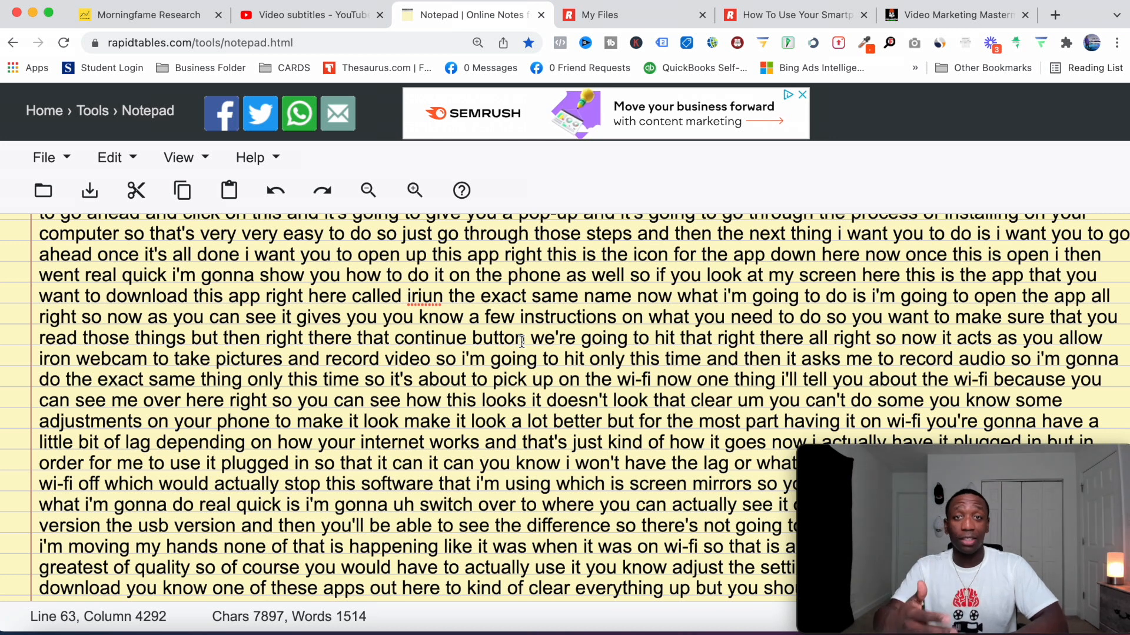
pyautogui.moveTo(504, 190)
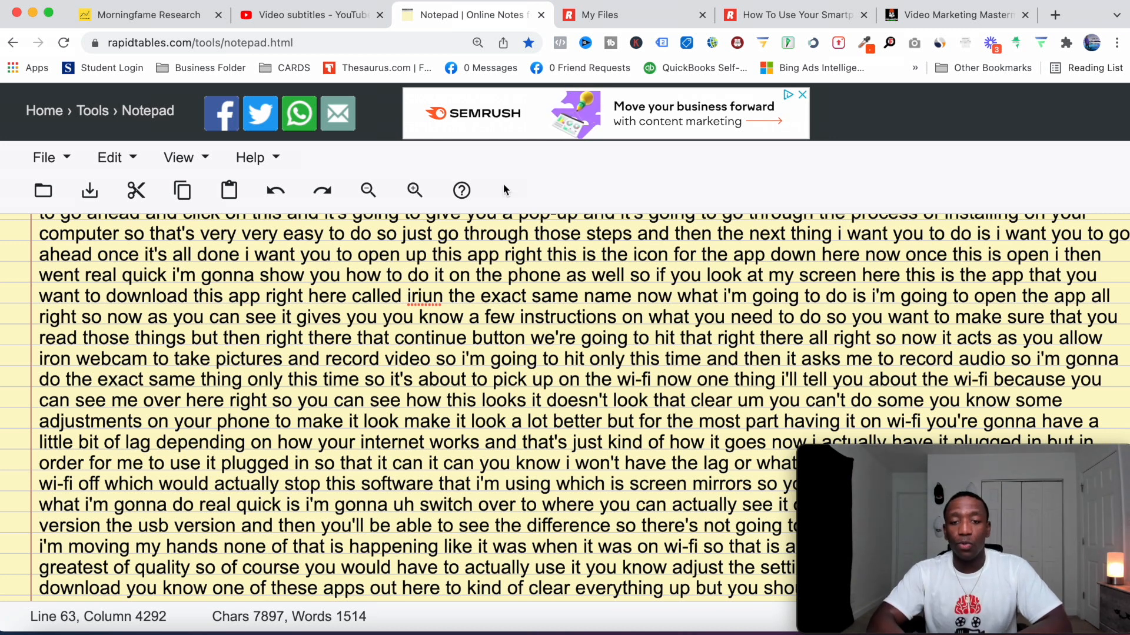
pyautogui.click(792, 14)
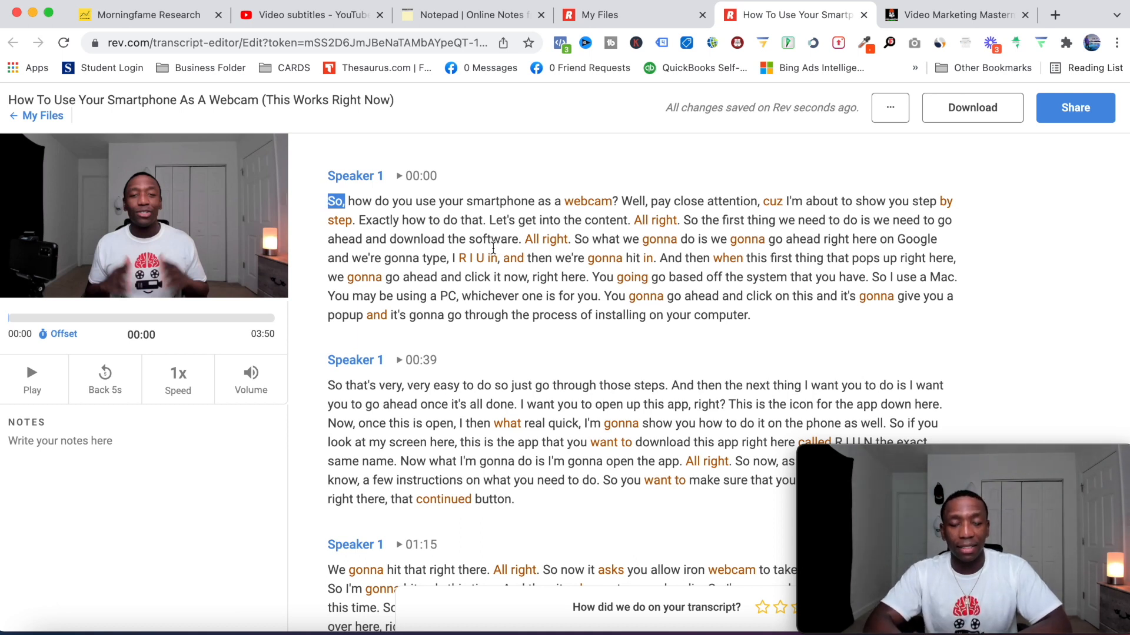
pyautogui.click(889, 107)
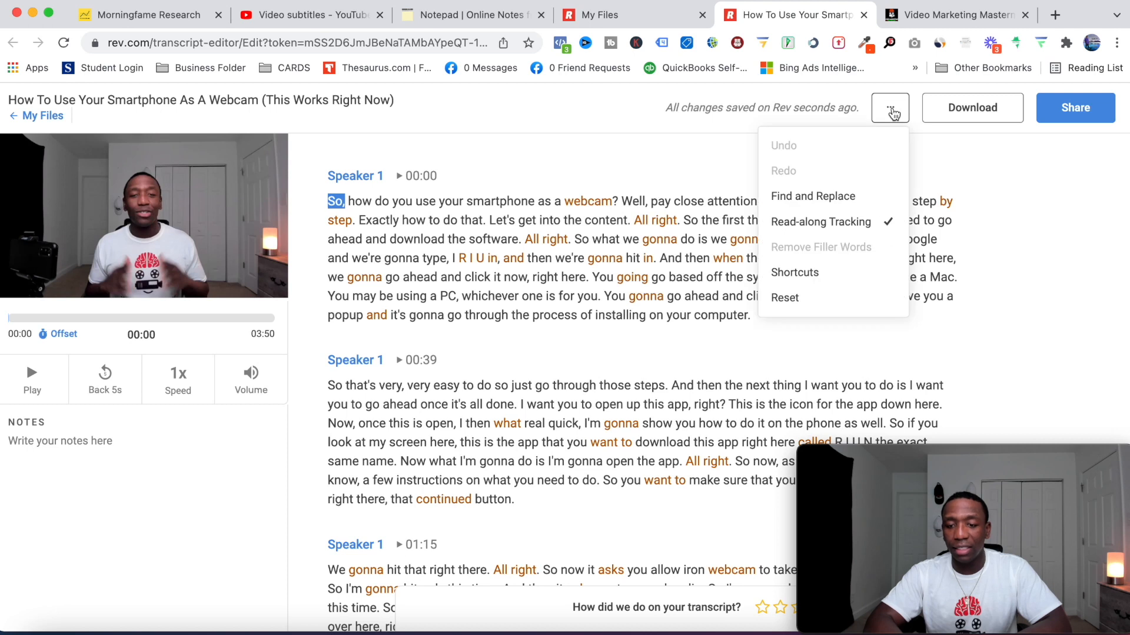
pyautogui.moveTo(827, 253)
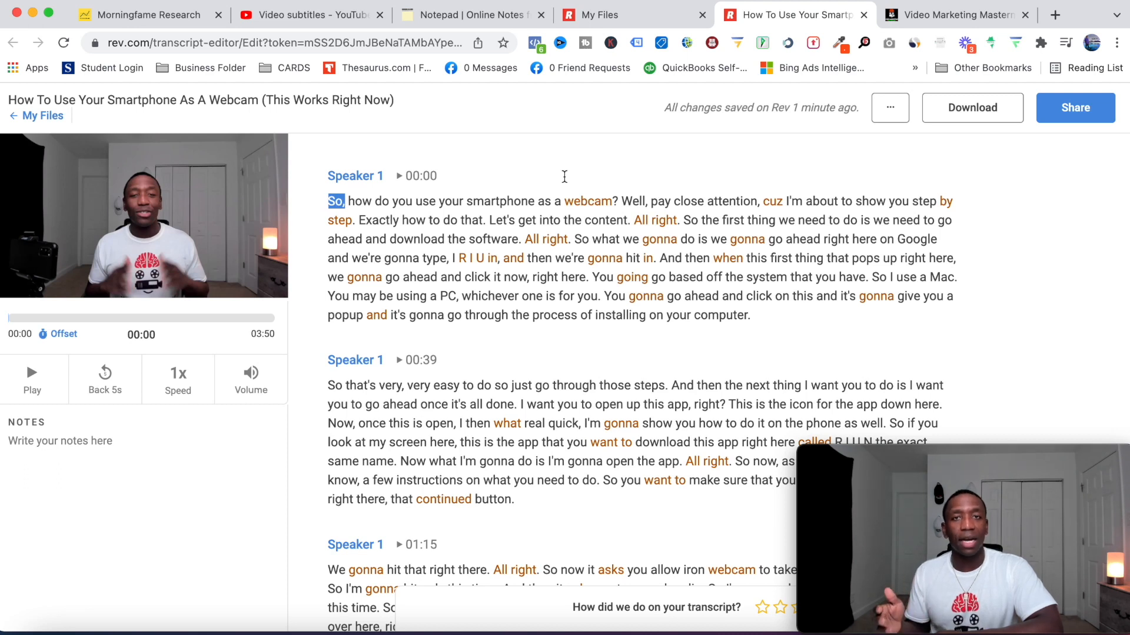
pyautogui.moveTo(894, 187)
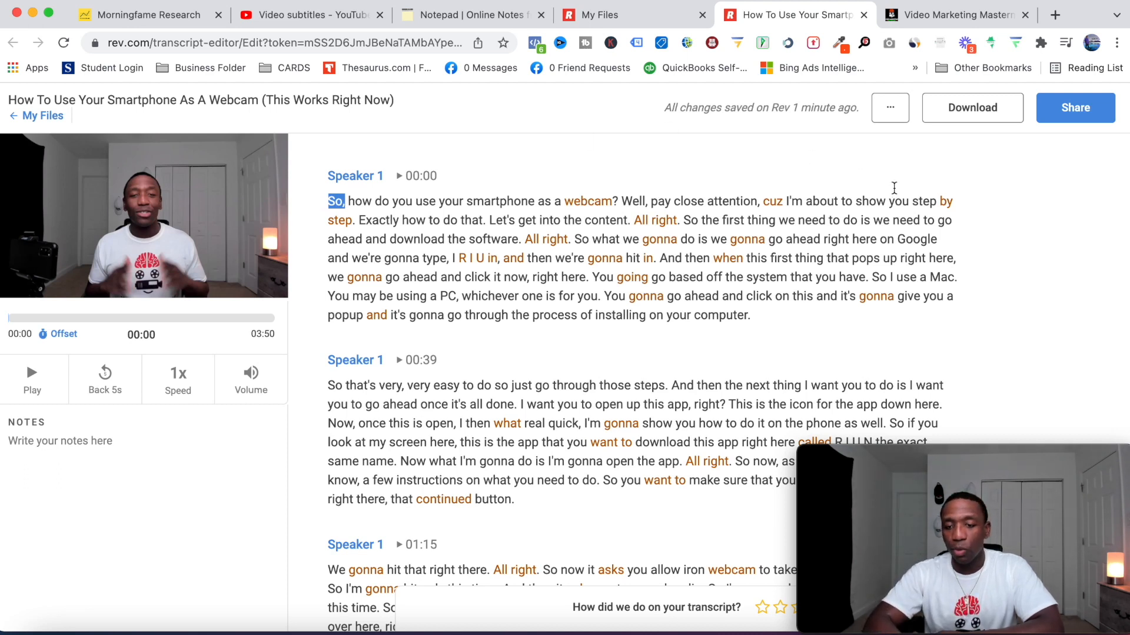
pyautogui.moveTo(972, 107)
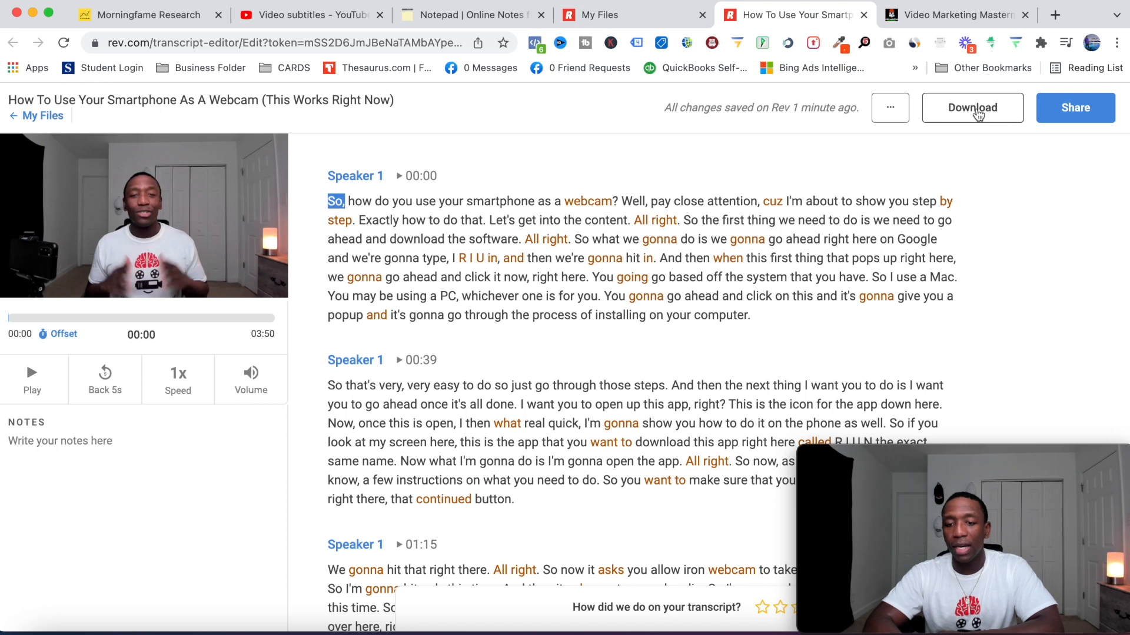
# Step: Export the transcript as a SubRip (*.srt) caption file to the Desktop and return to YouTube Studio
pyautogui.click(972, 107)
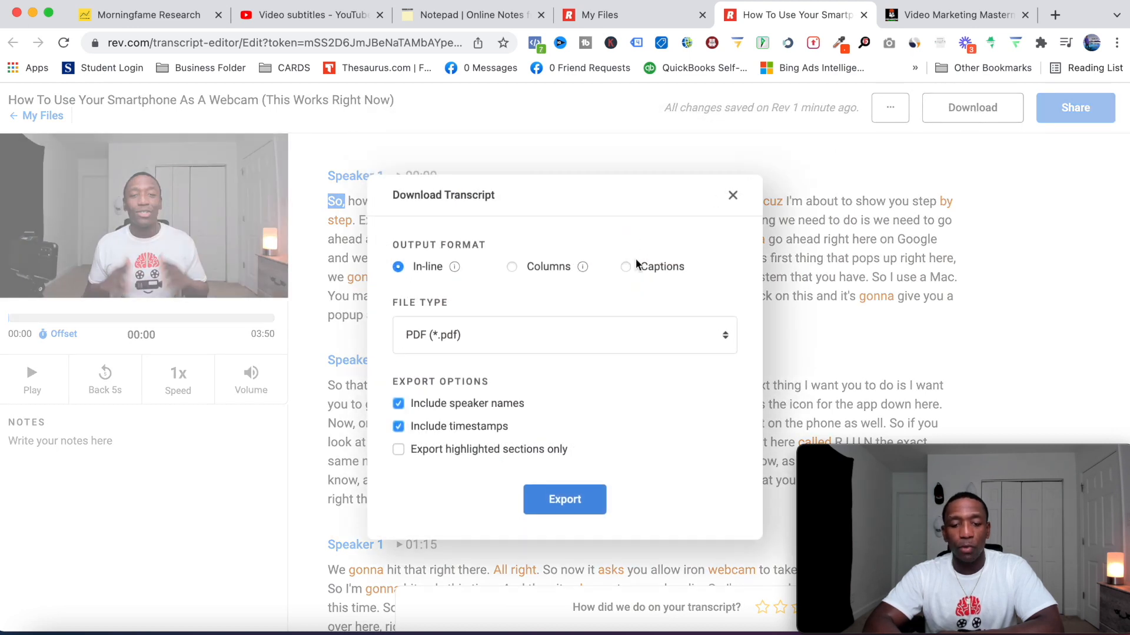
pyautogui.click(625, 266)
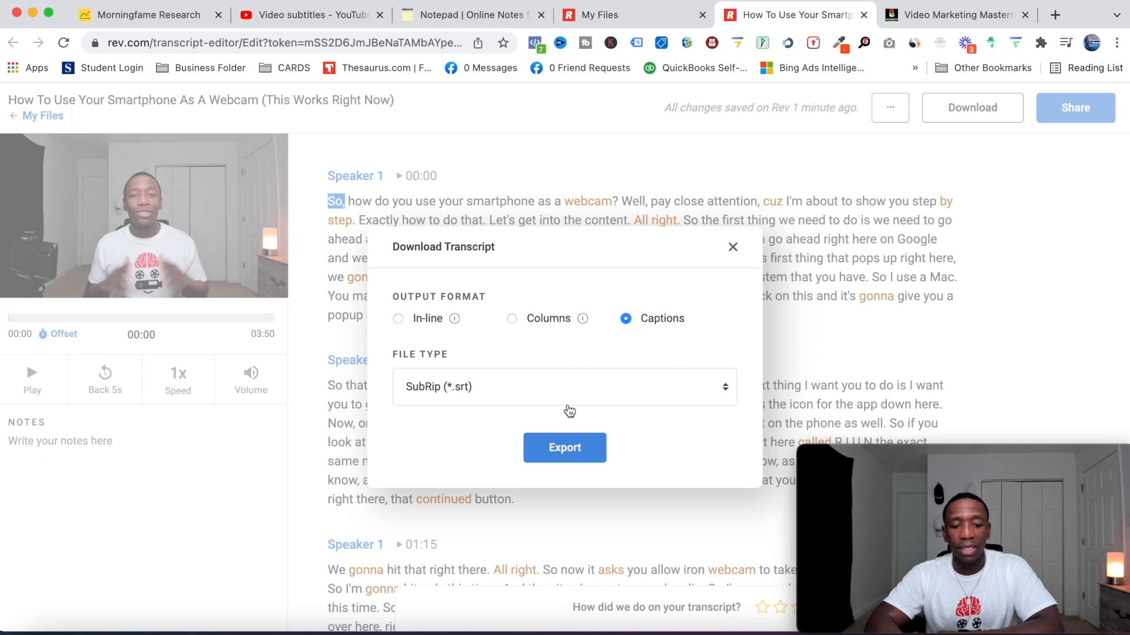
pyautogui.click(565, 448)
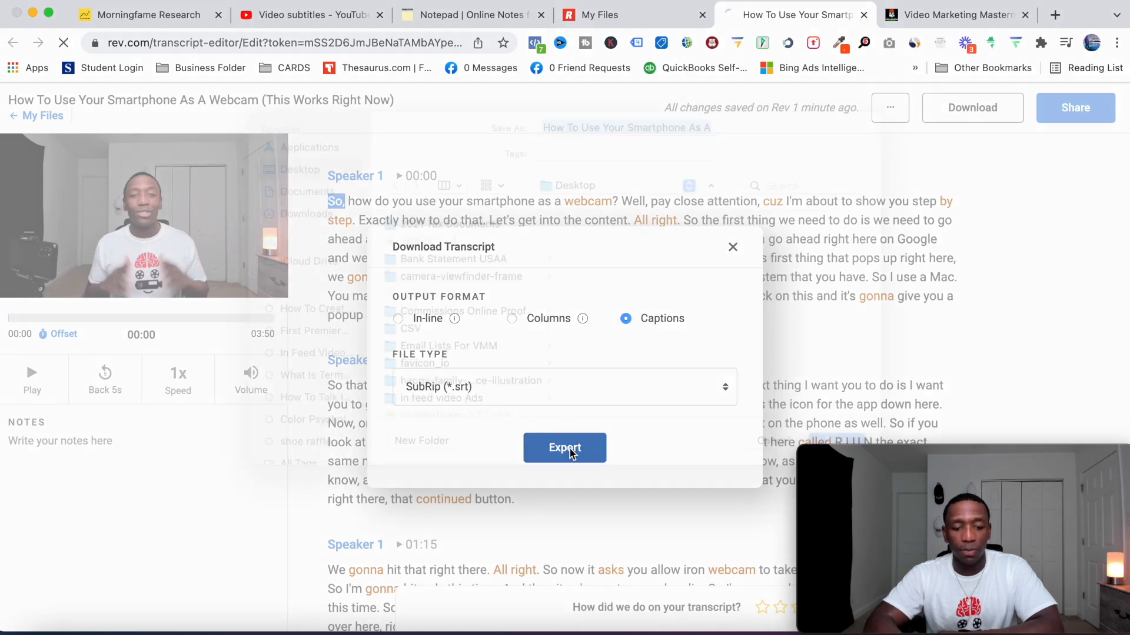
pyautogui.click(564, 447)
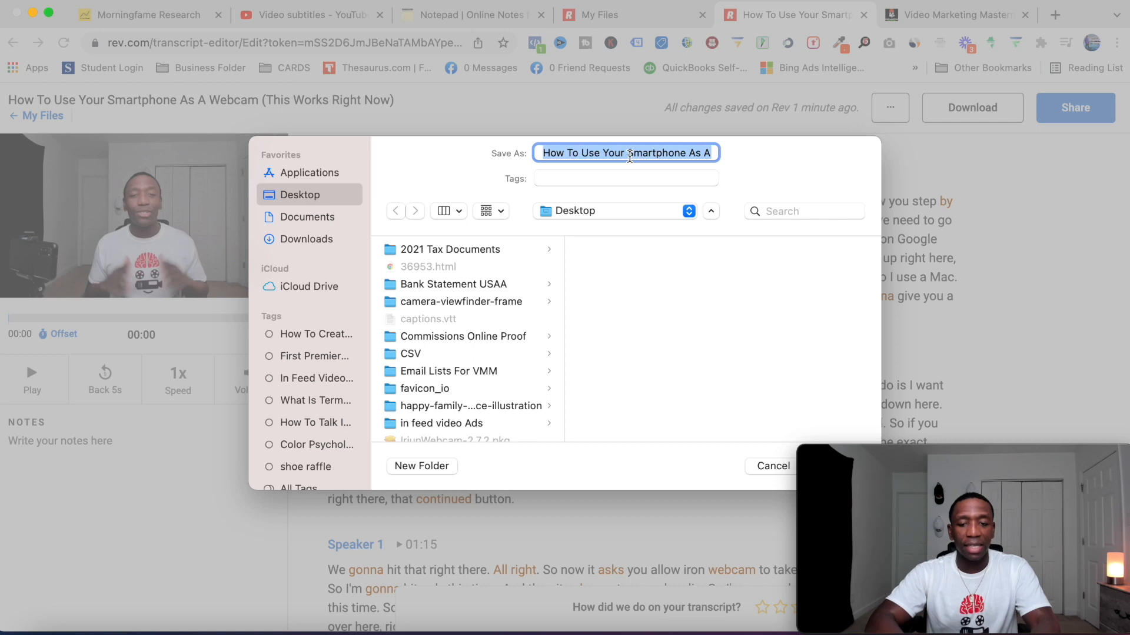
pyautogui.click(771, 466)
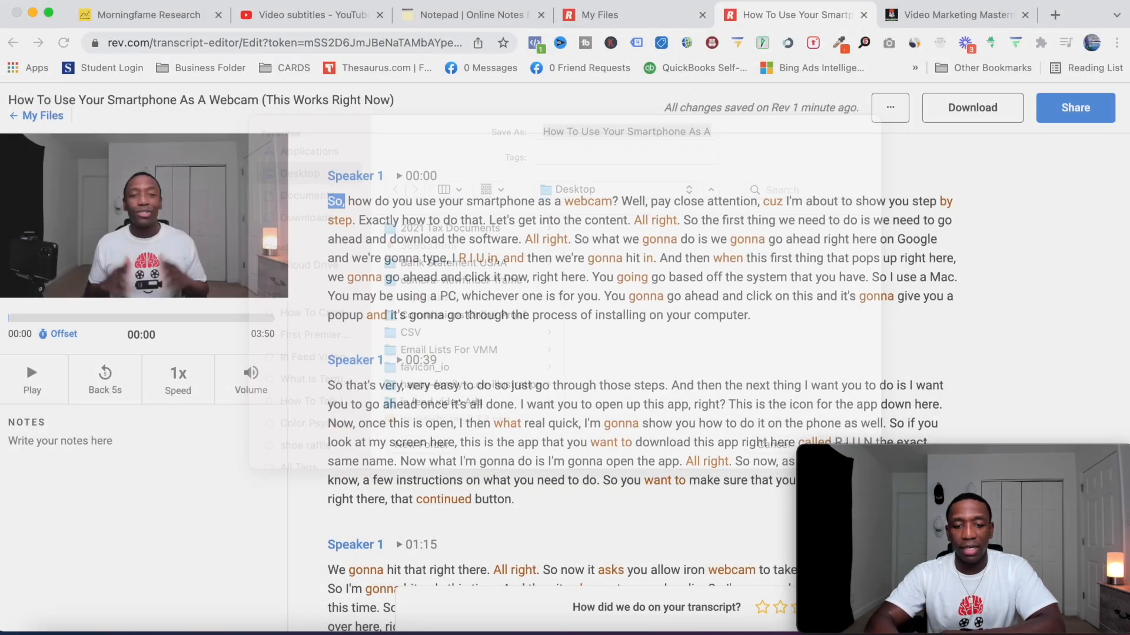
pyautogui.click(310, 15)
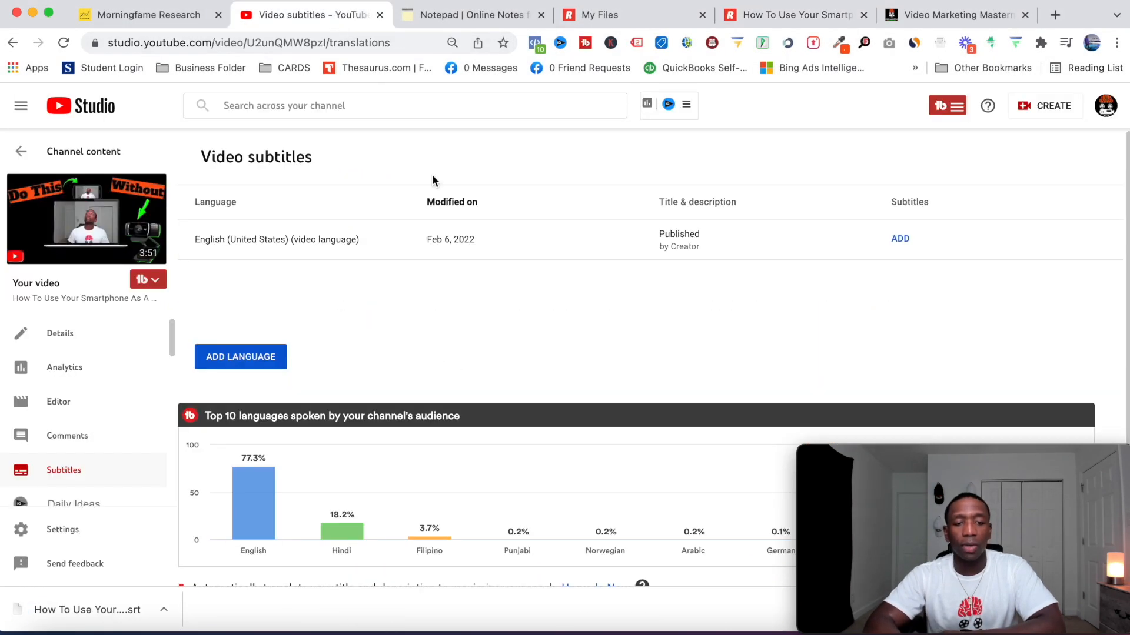
pyautogui.moveTo(928, 265)
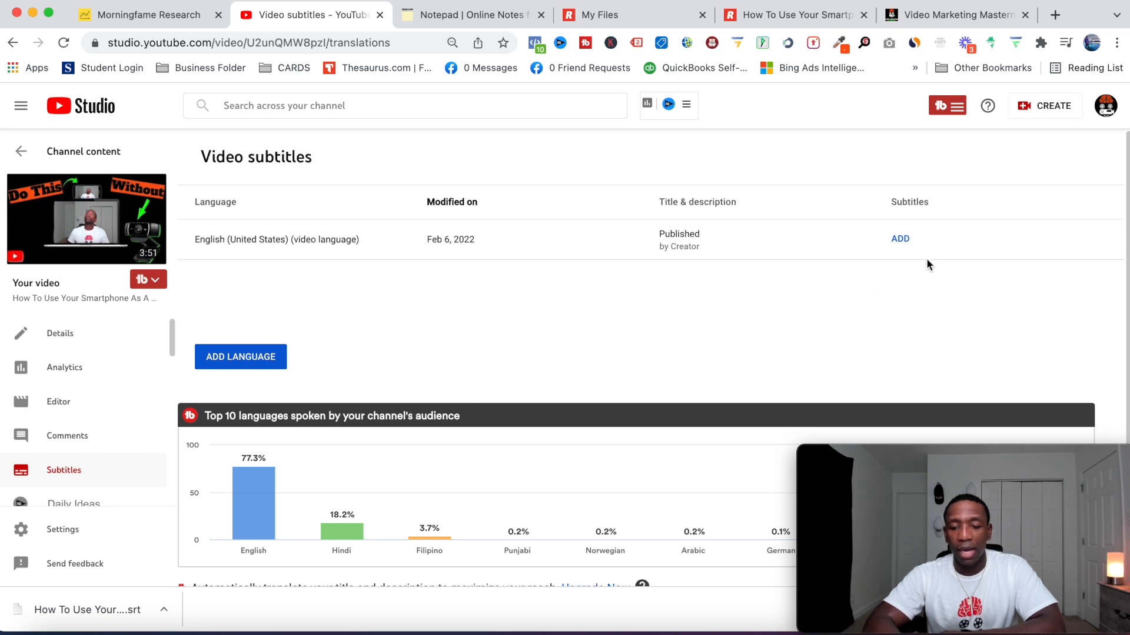
pyautogui.moveTo(911, 219)
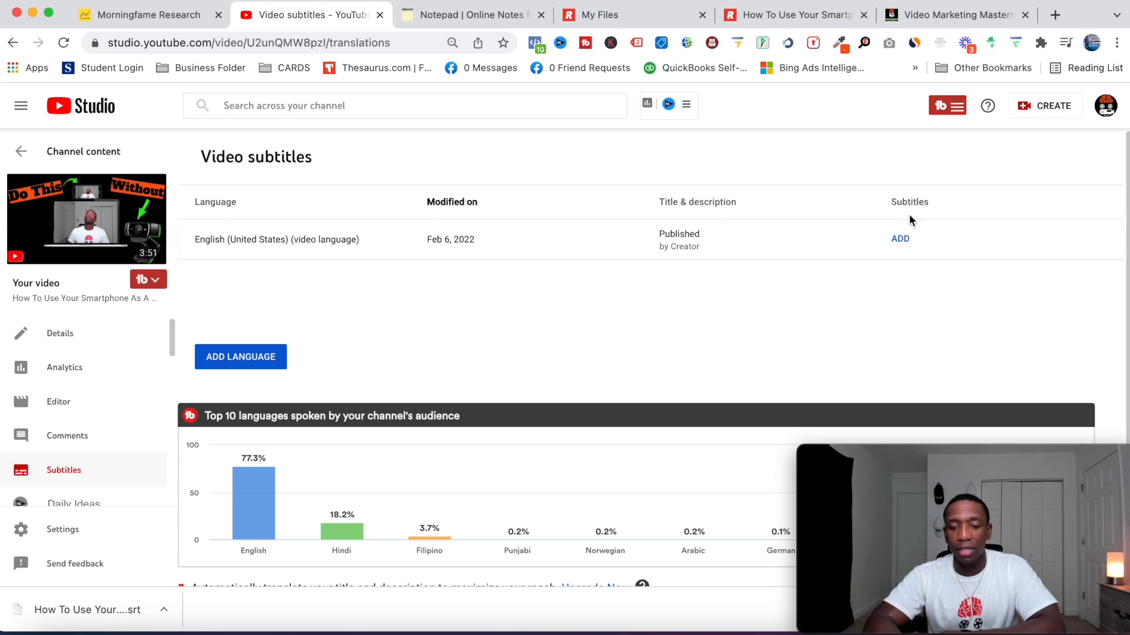
# Step: Add English subtitles by uploading the .srt caption file from the Desktop
pyautogui.click(900, 239)
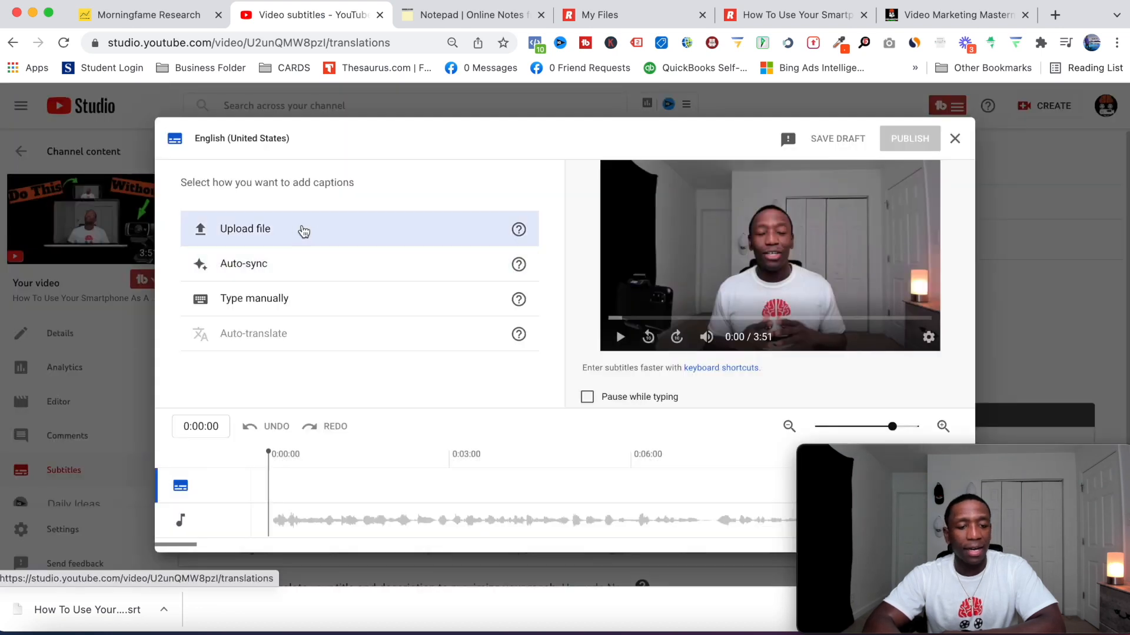
pyautogui.click(244, 228)
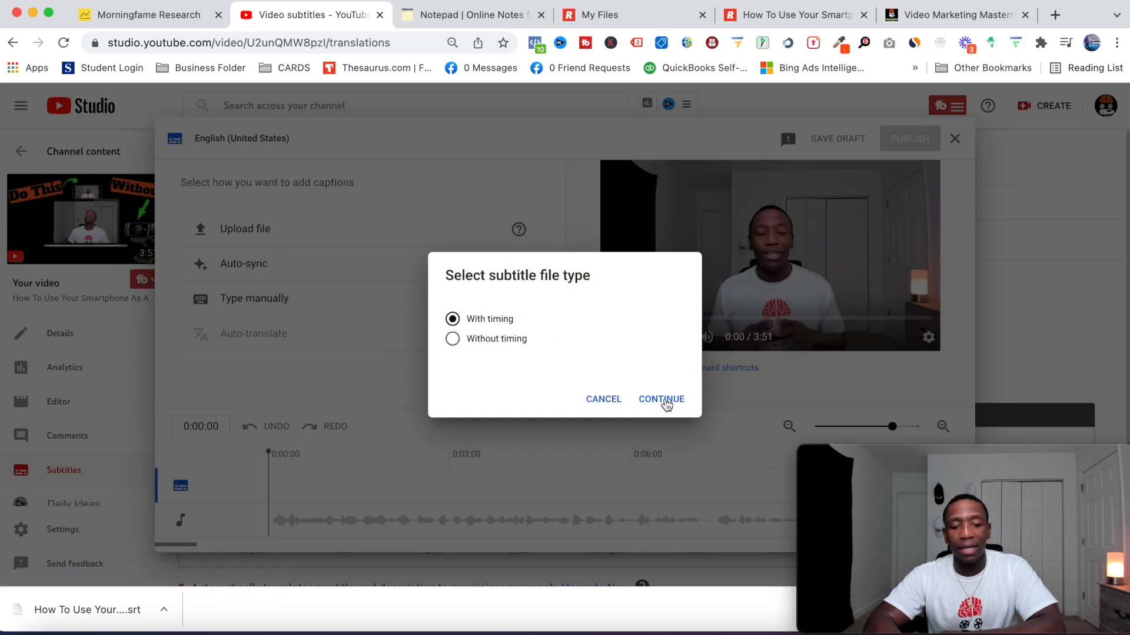
pyautogui.click(661, 399)
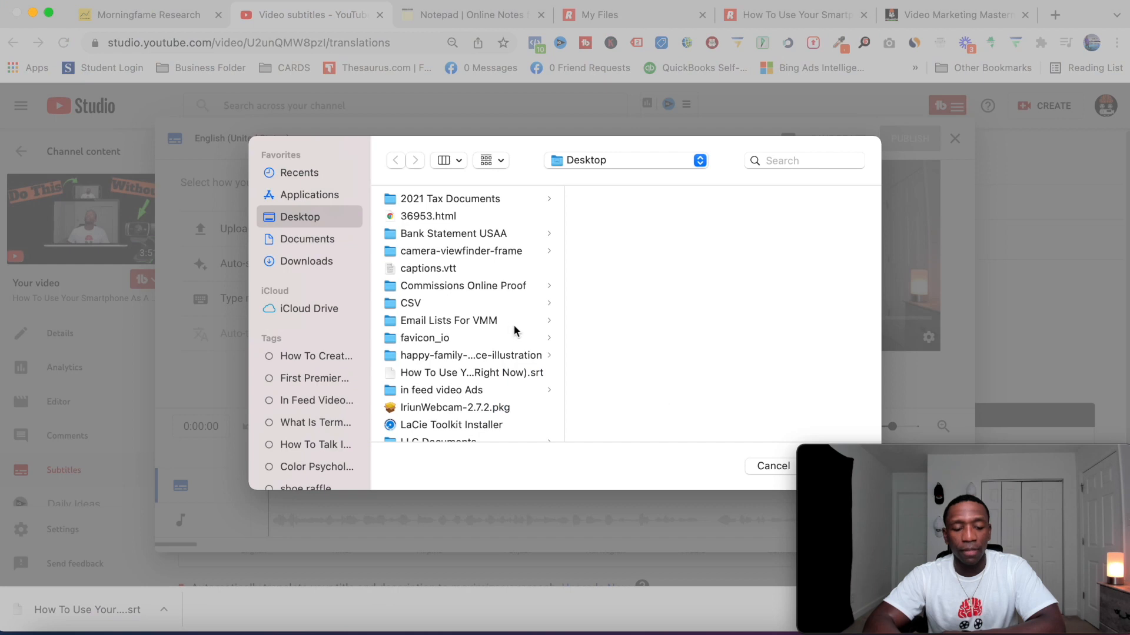
pyautogui.scroll(-3)
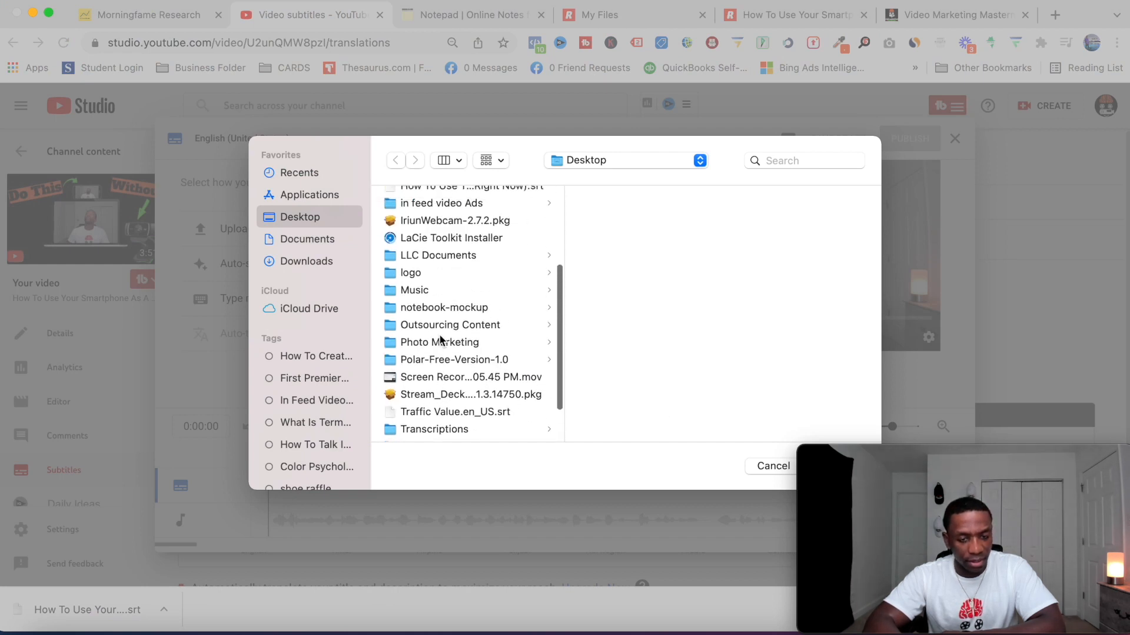
pyautogui.click(467, 357)
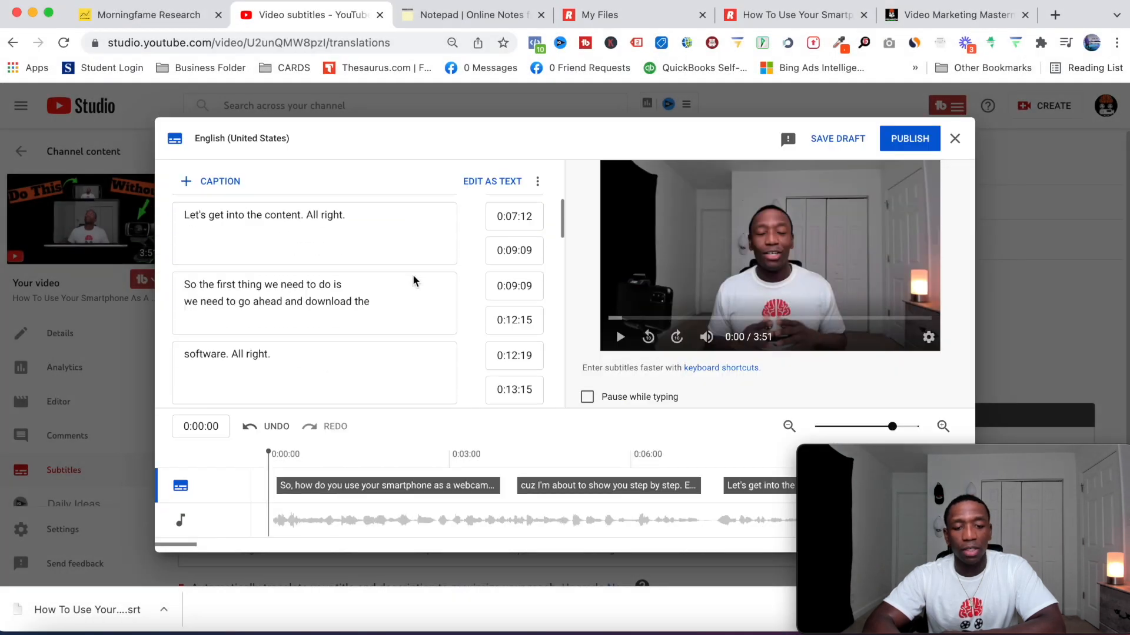
# Step: Review the uploaded captions and publish them as the English (United States) subtitles
pyautogui.scroll(-3)
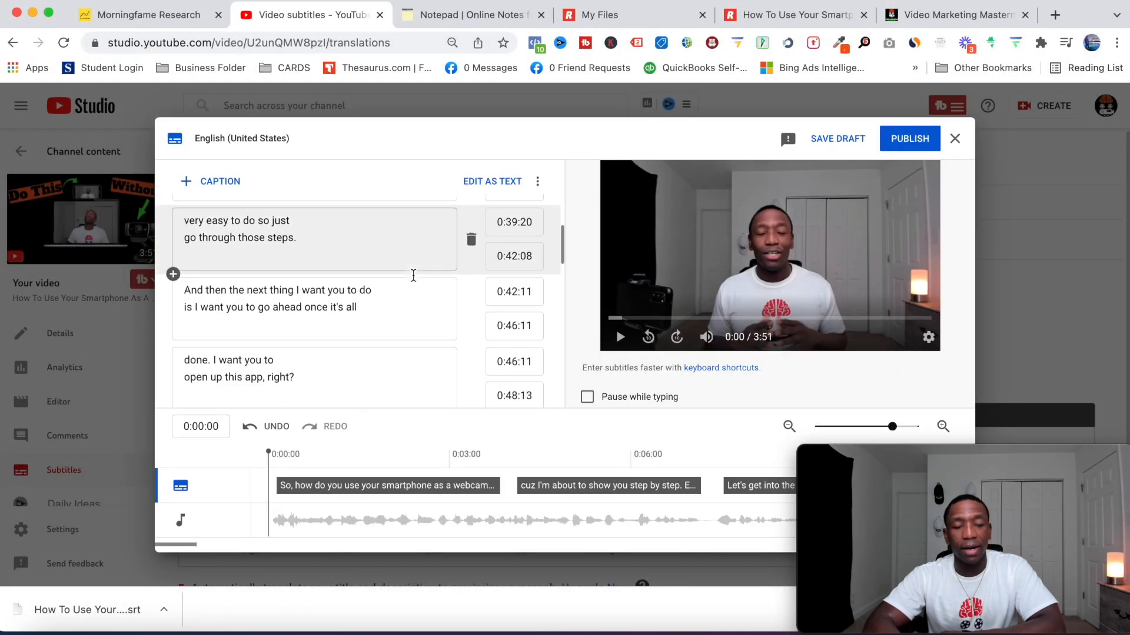
pyautogui.scroll(-3)
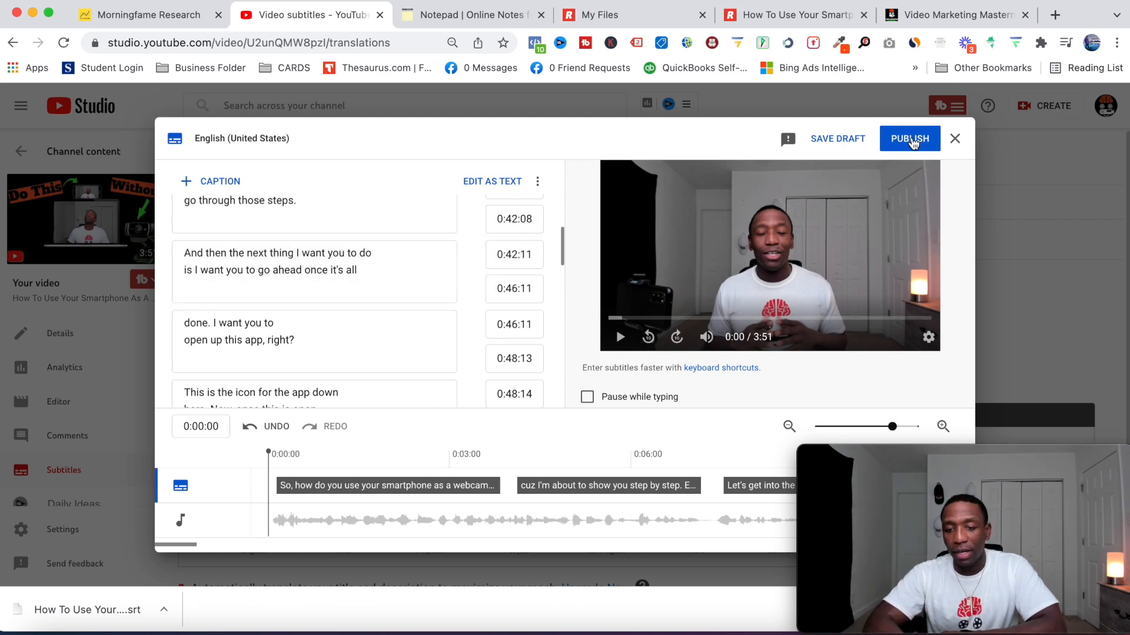
pyautogui.click(909, 138)
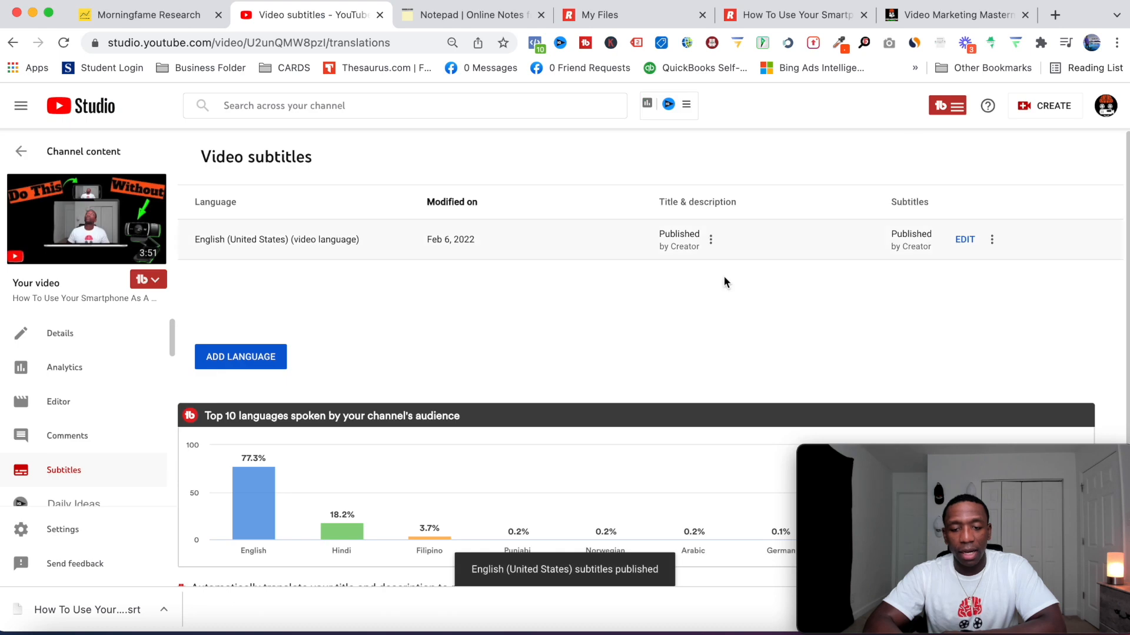
pyautogui.moveTo(917, 249)
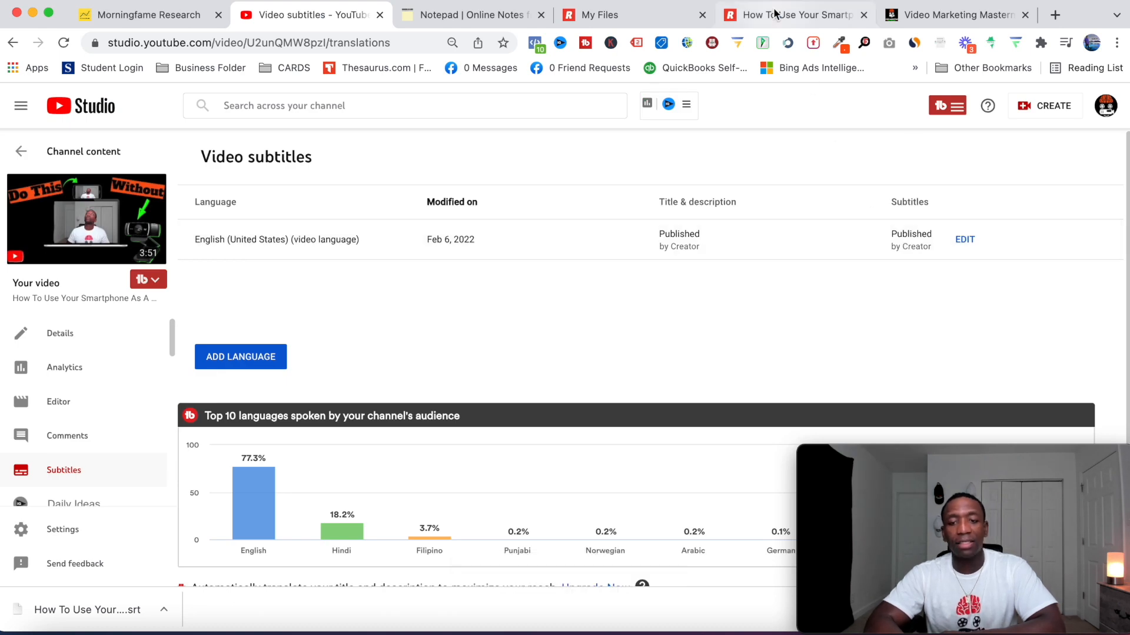
# Step: Switch back to the Rev transcript editor for the smartphone-webcam video
pyautogui.click(793, 14)
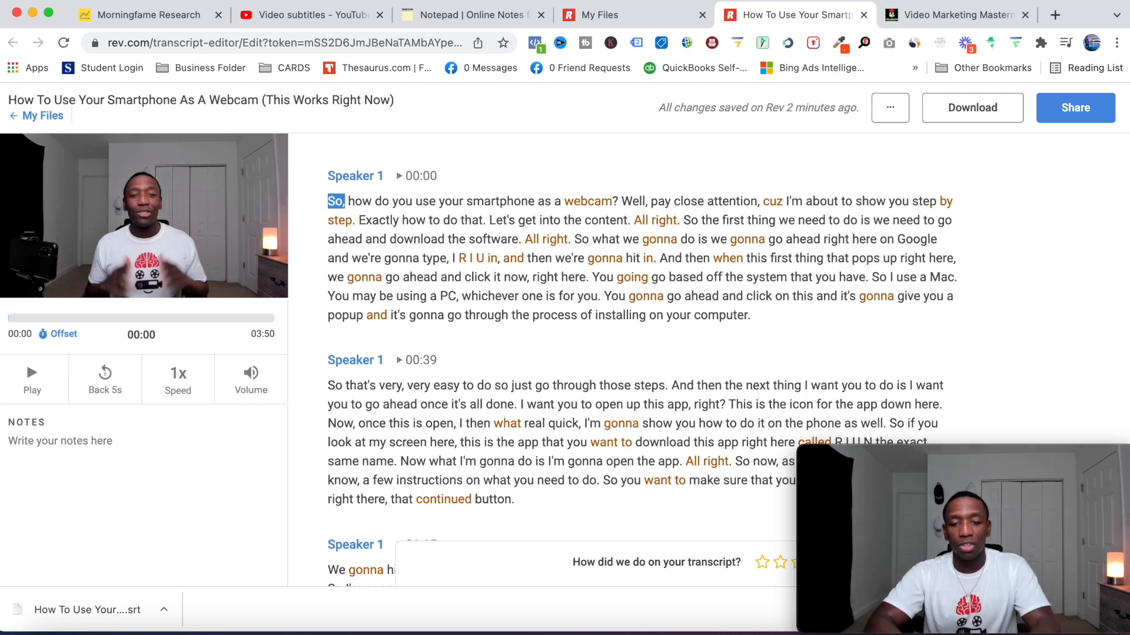
# Step: On videomarketingmasterminds.com, open the post How To Get Your First 1000 Youtube Subscribers
pyautogui.click(955, 14)
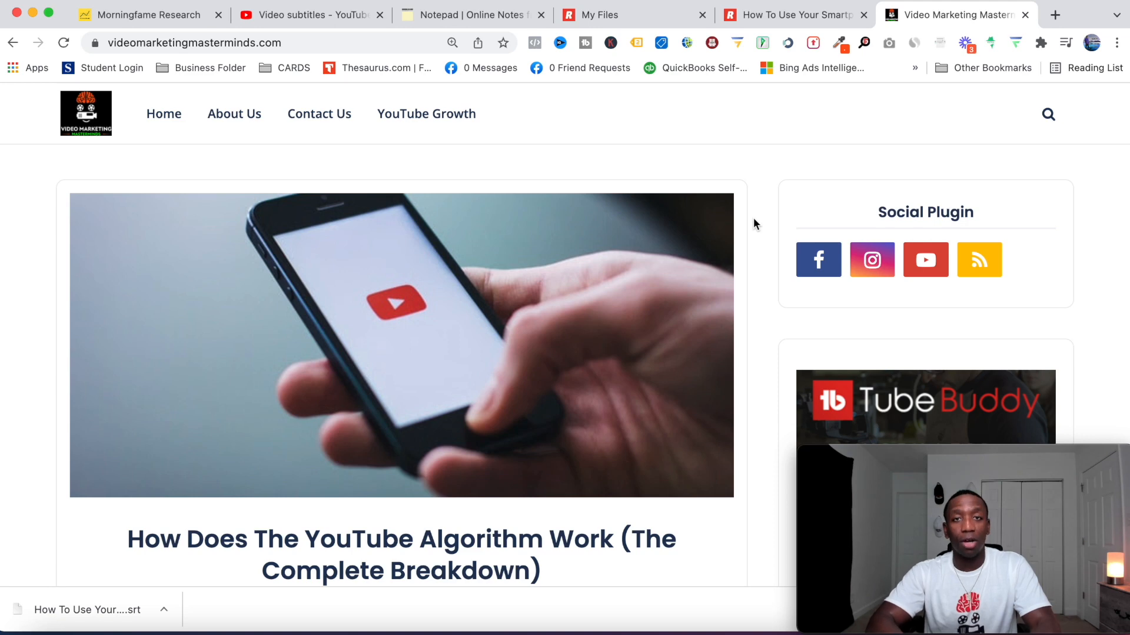
pyautogui.scroll(-3)
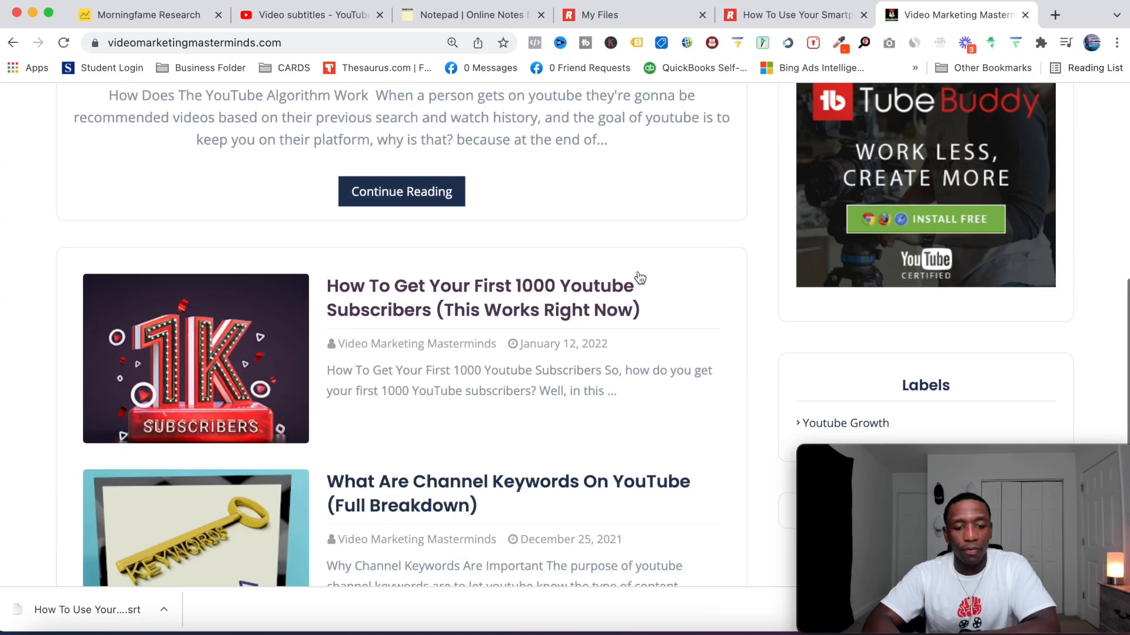
pyautogui.click(482, 298)
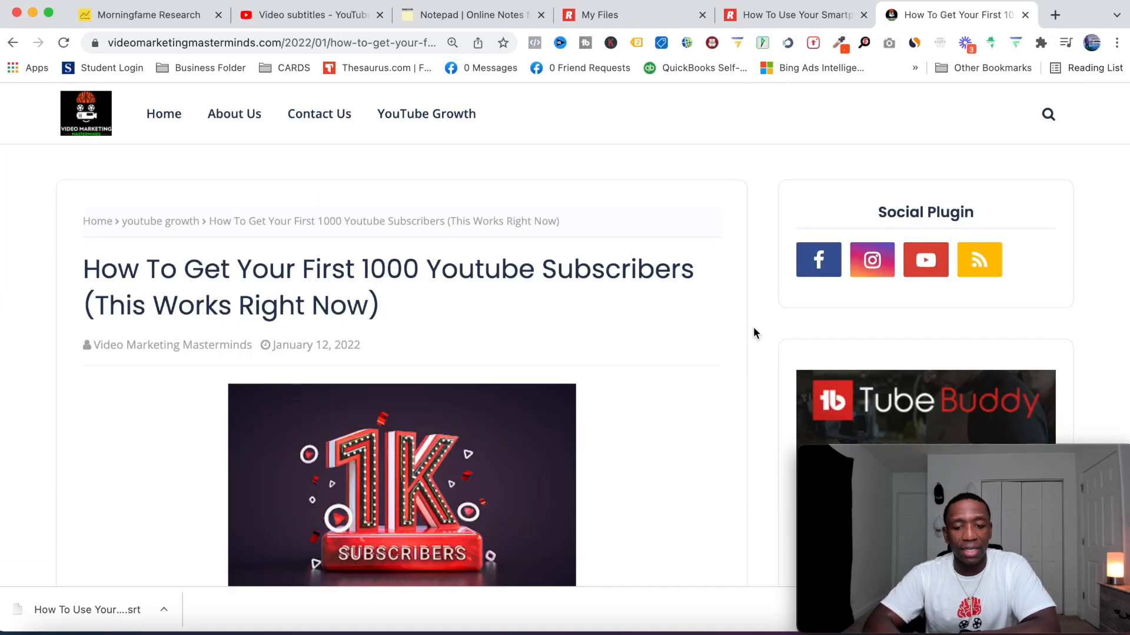
# Step: Read through the post down to its embedded video, then return to the Rev transcript
pyautogui.scroll(-3)
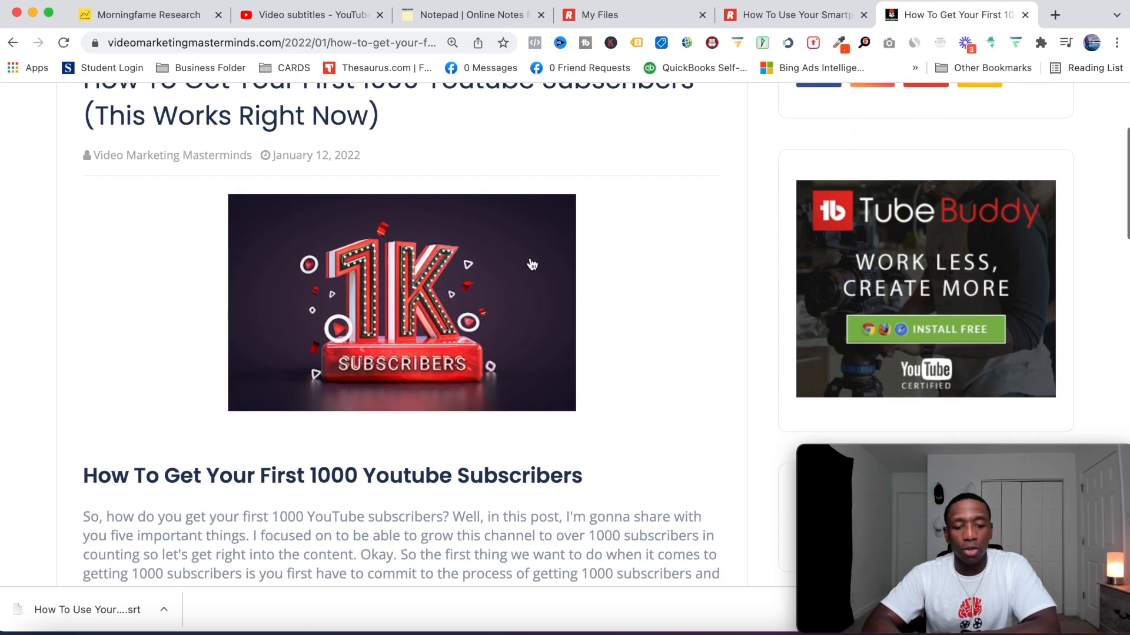
pyautogui.scroll(-3)
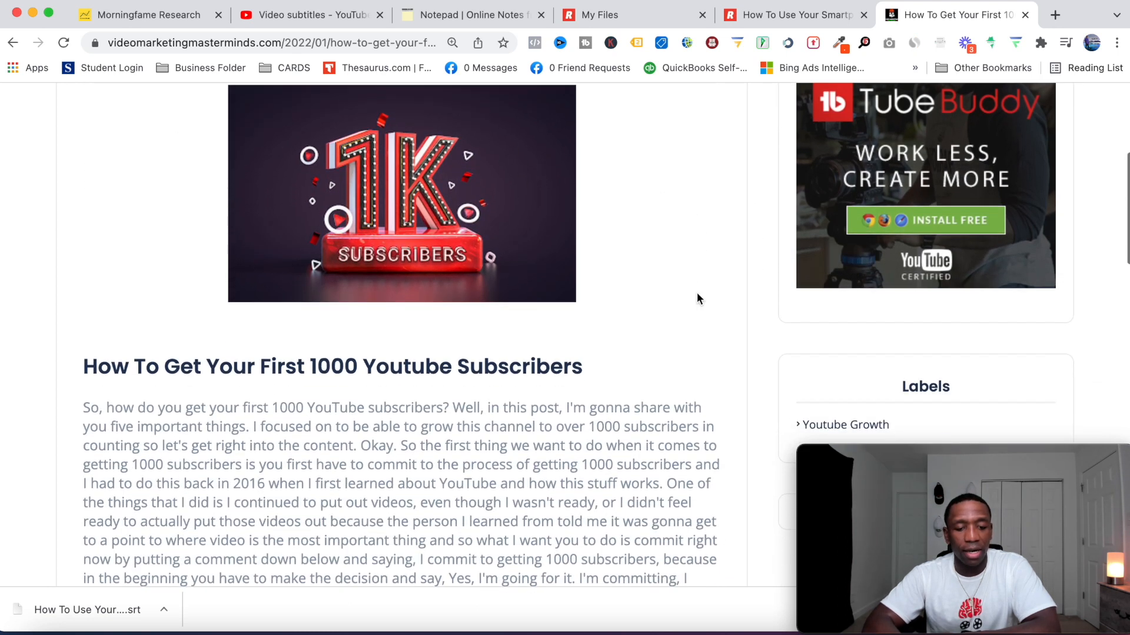
pyautogui.scroll(-3)
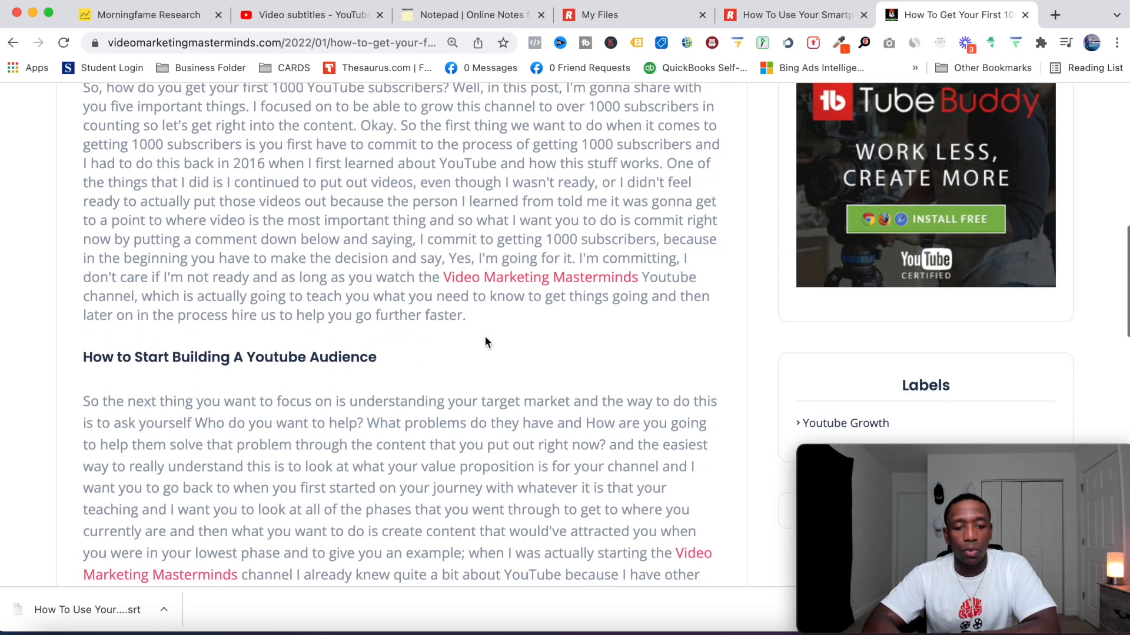
pyautogui.scroll(-3)
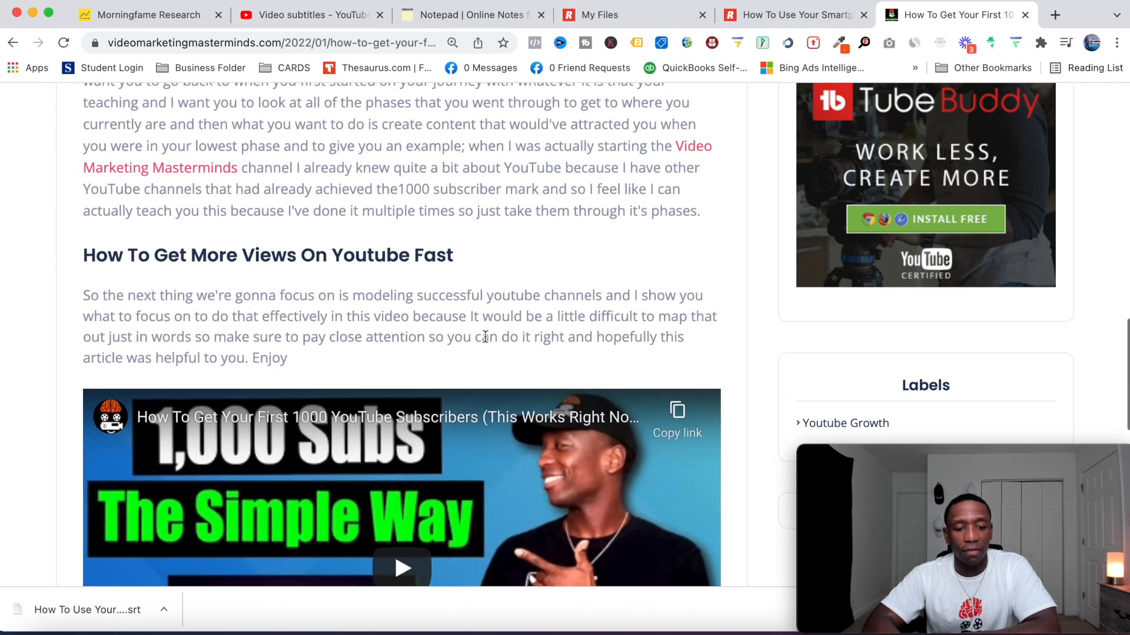
pyautogui.scroll(-3)
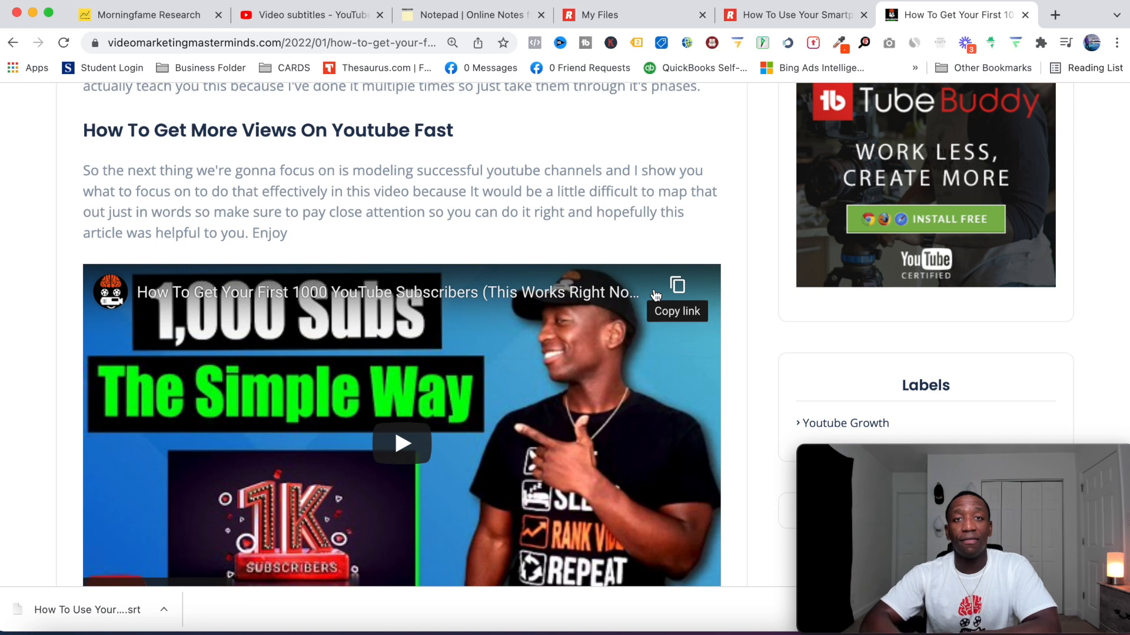
pyautogui.click(789, 14)
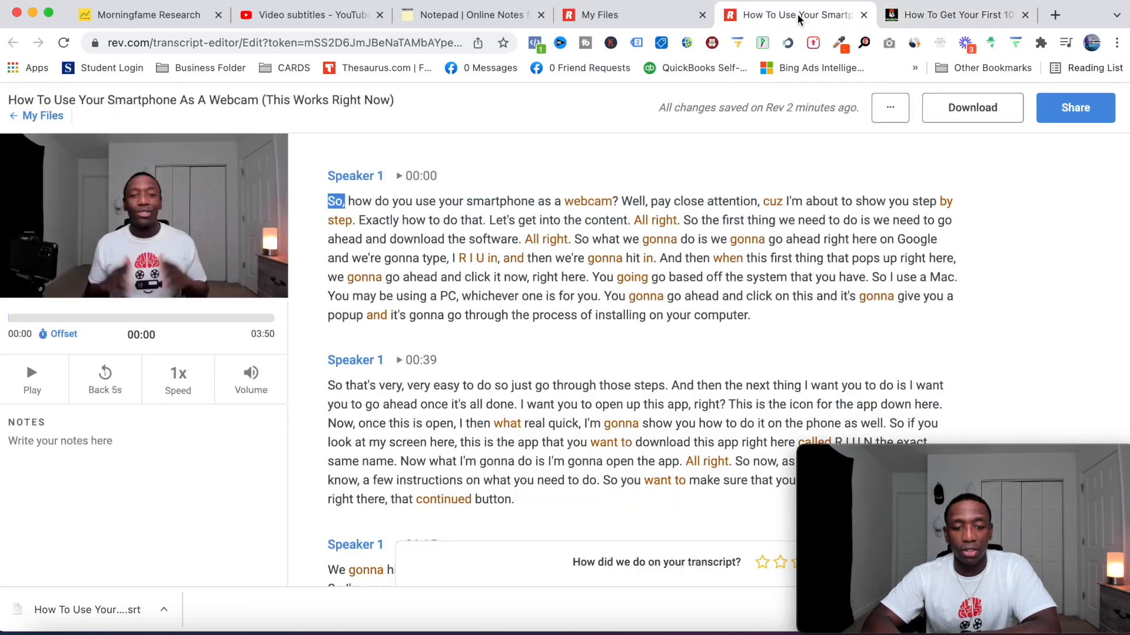
pyautogui.moveTo(586, 301)
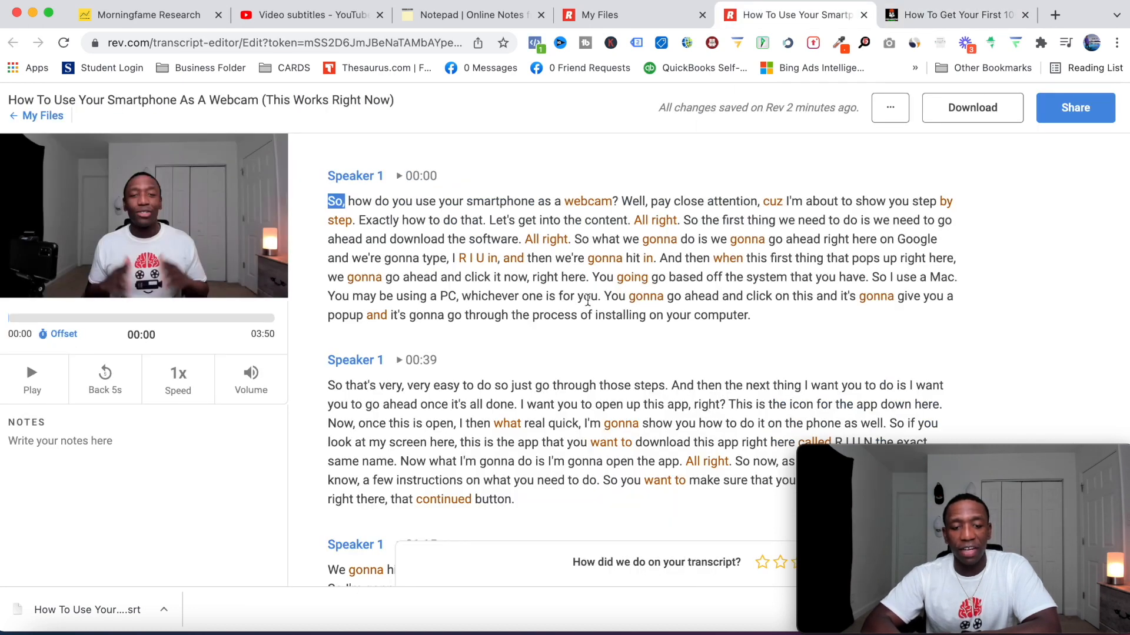
# Step: Set the transcript download to in-line output with Microsoft Word (.docx) as the file type
pyautogui.click(972, 107)
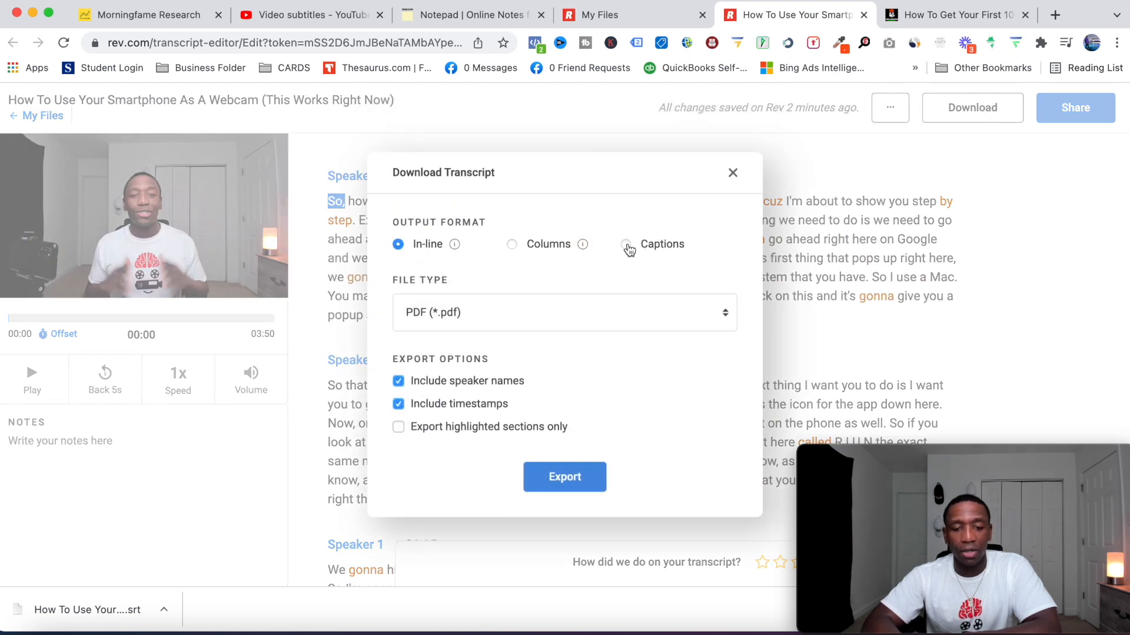
pyautogui.moveTo(632, 251)
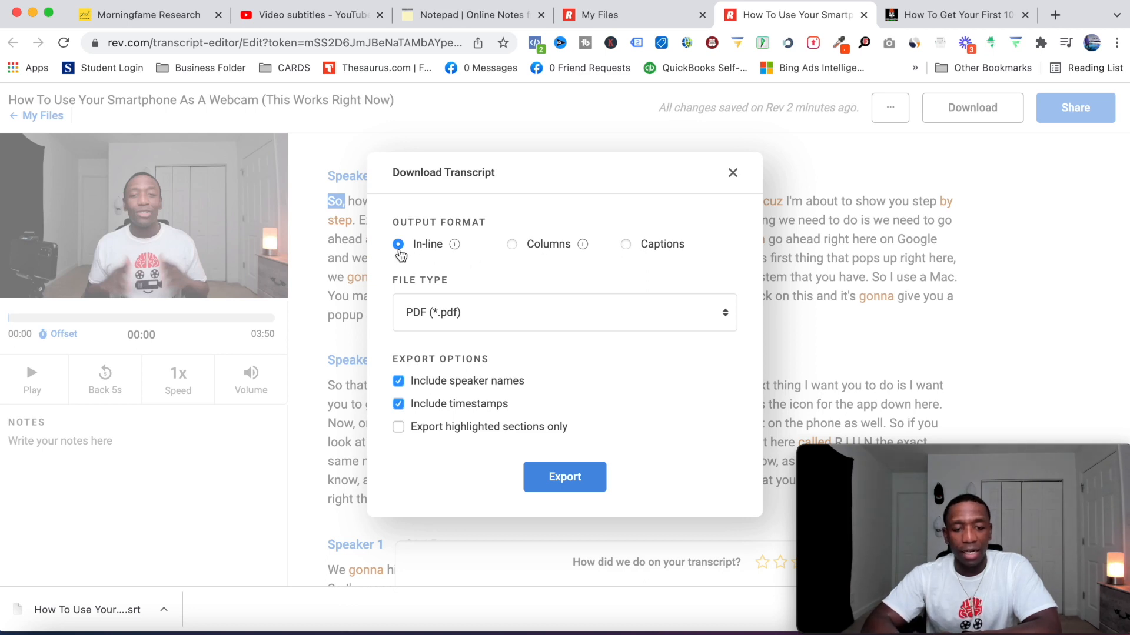
pyautogui.click(564, 312)
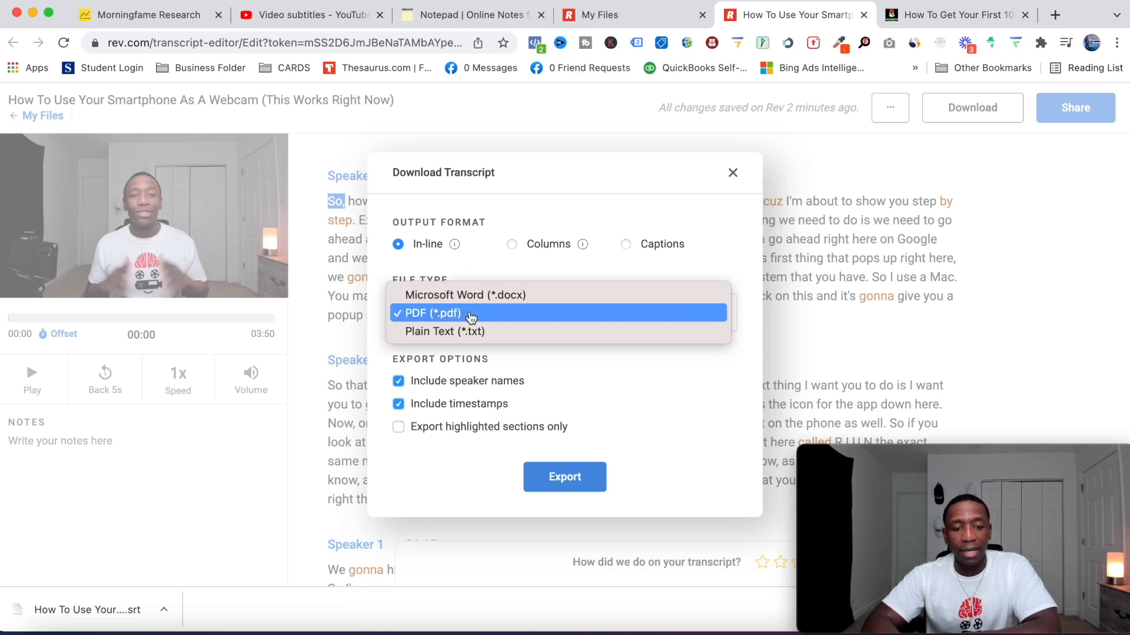
pyautogui.click(465, 295)
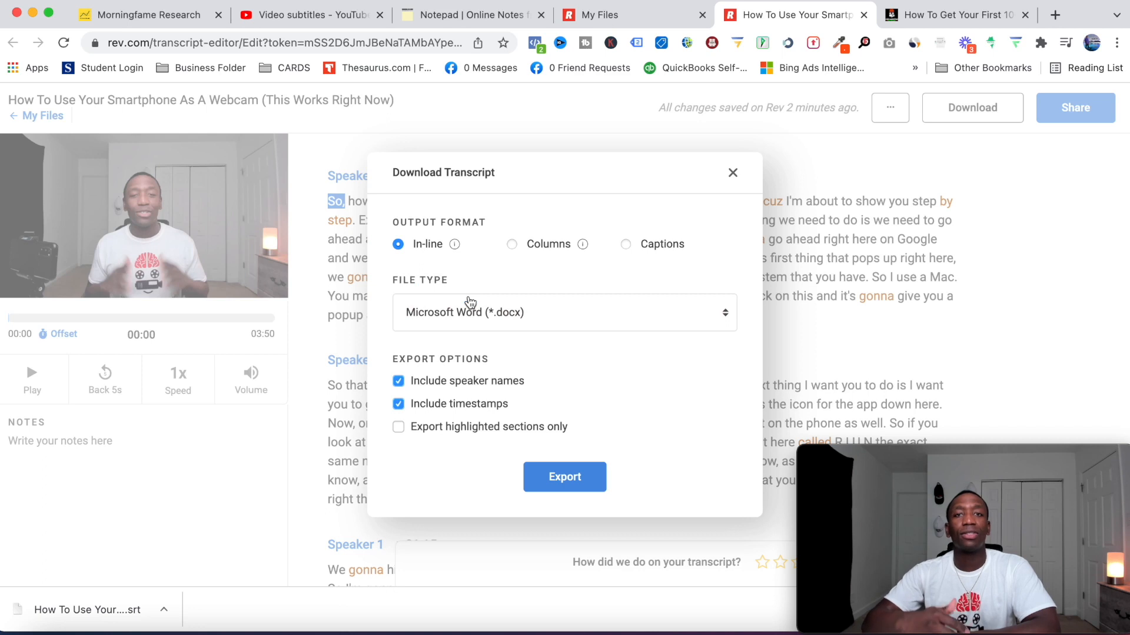